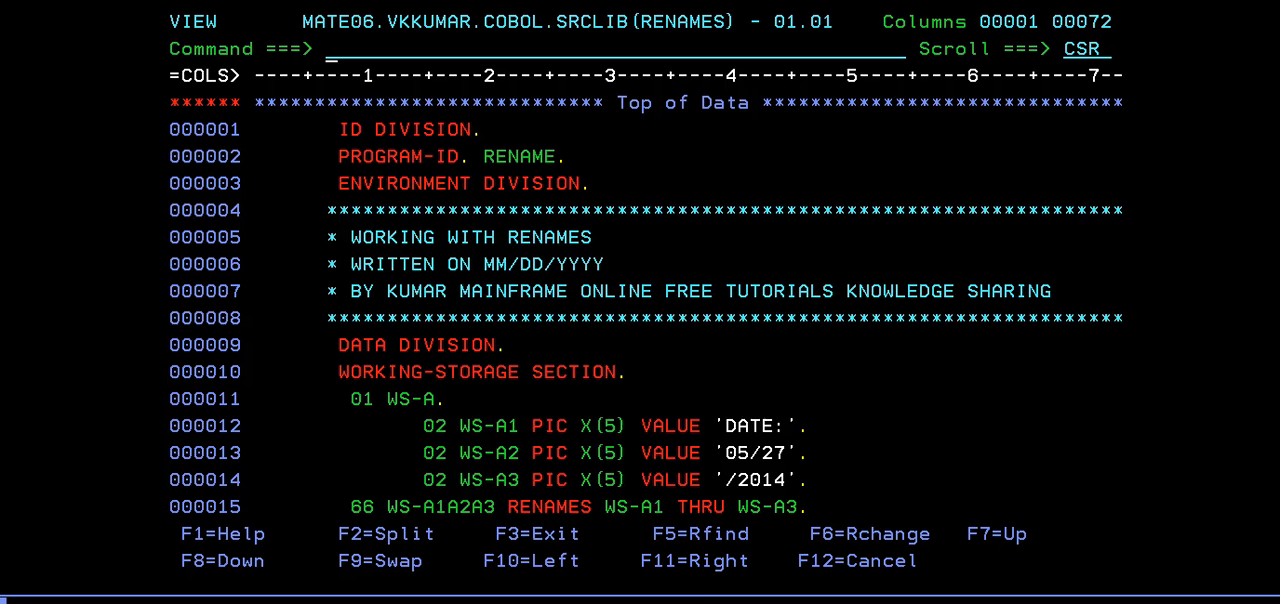
mouse_move(760, 464)
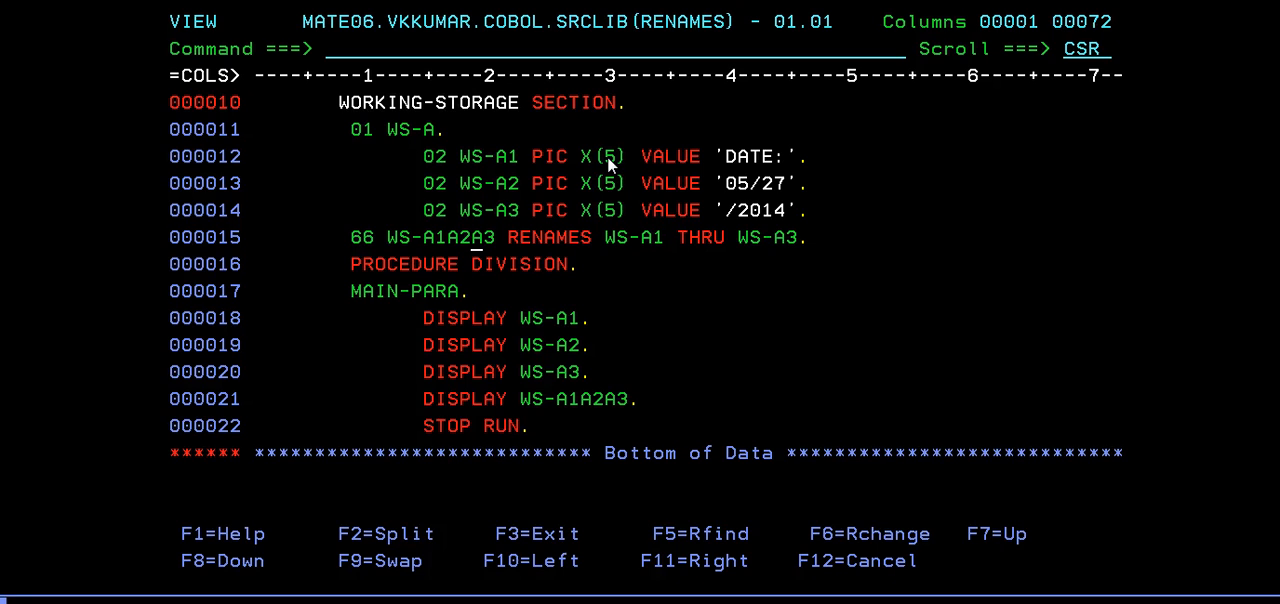
mouse_move(536, 256)
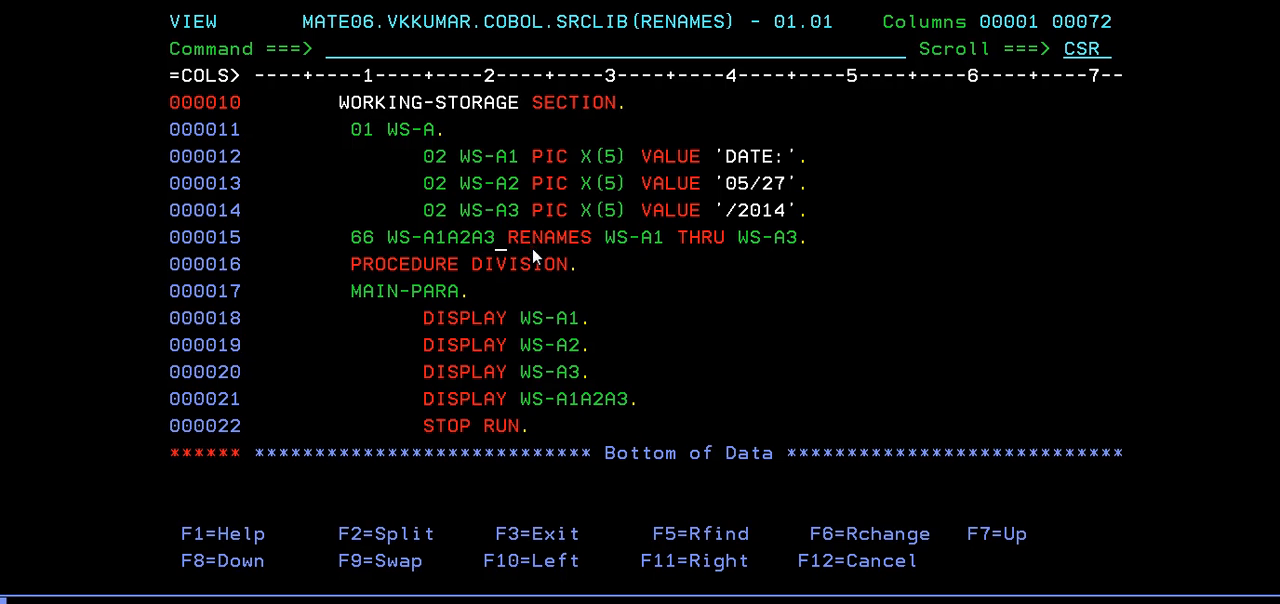
mouse_move(596, 264)
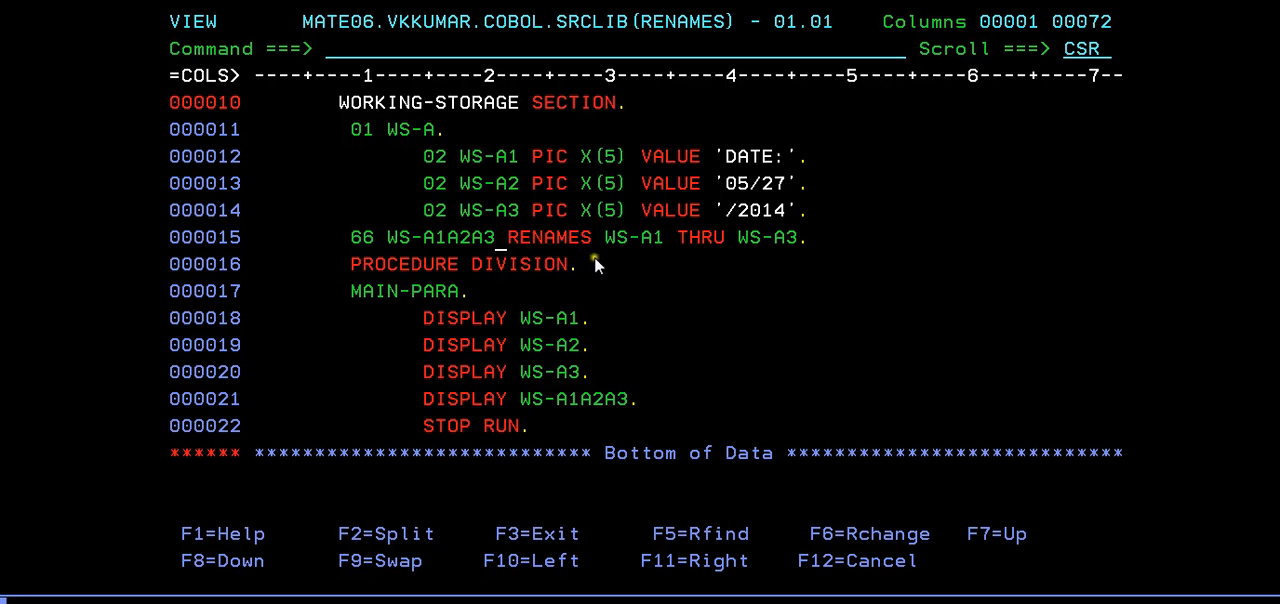
mouse_move(536, 270)
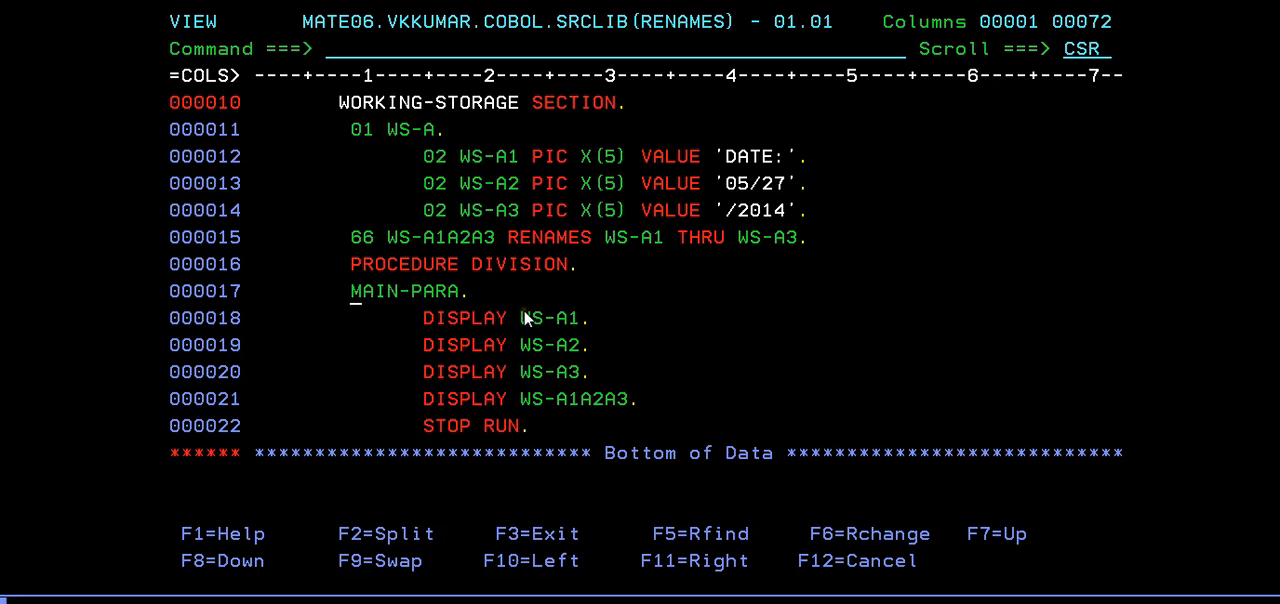
mouse_move(488, 344)
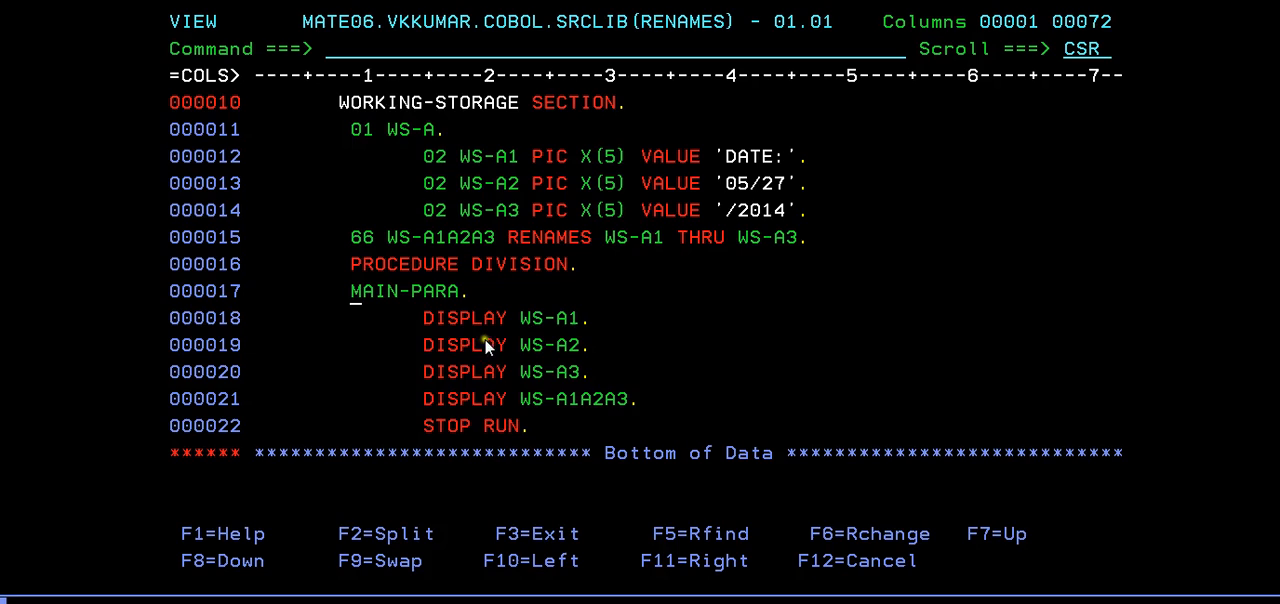
mouse_move(516, 364)
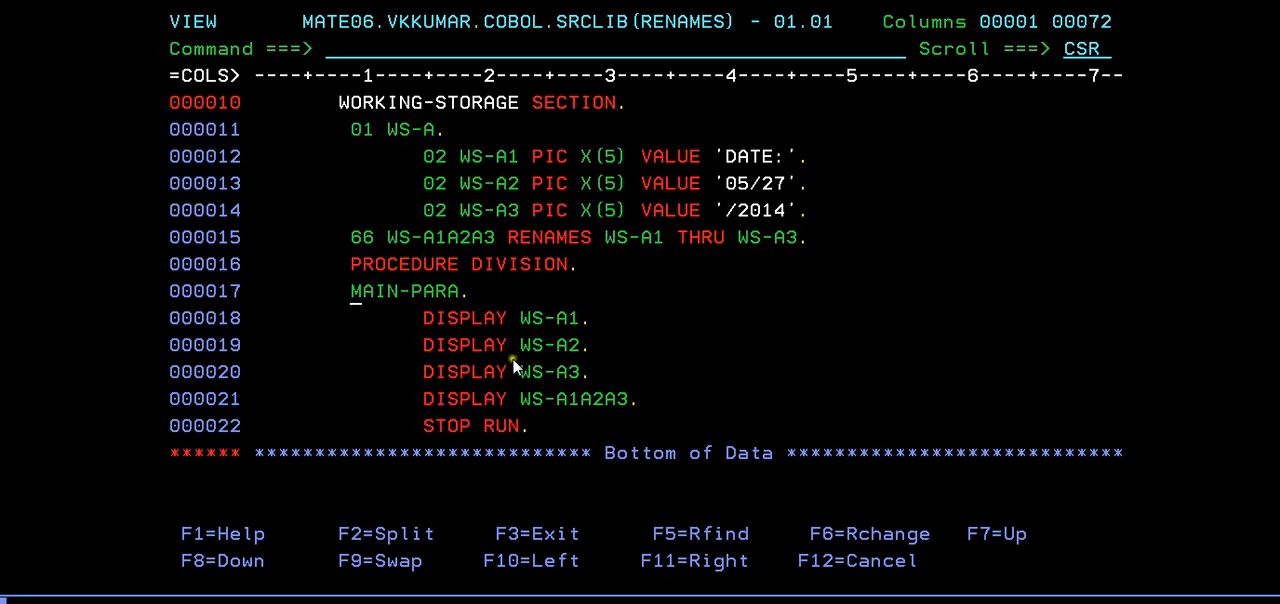
mouse_move(496, 204)
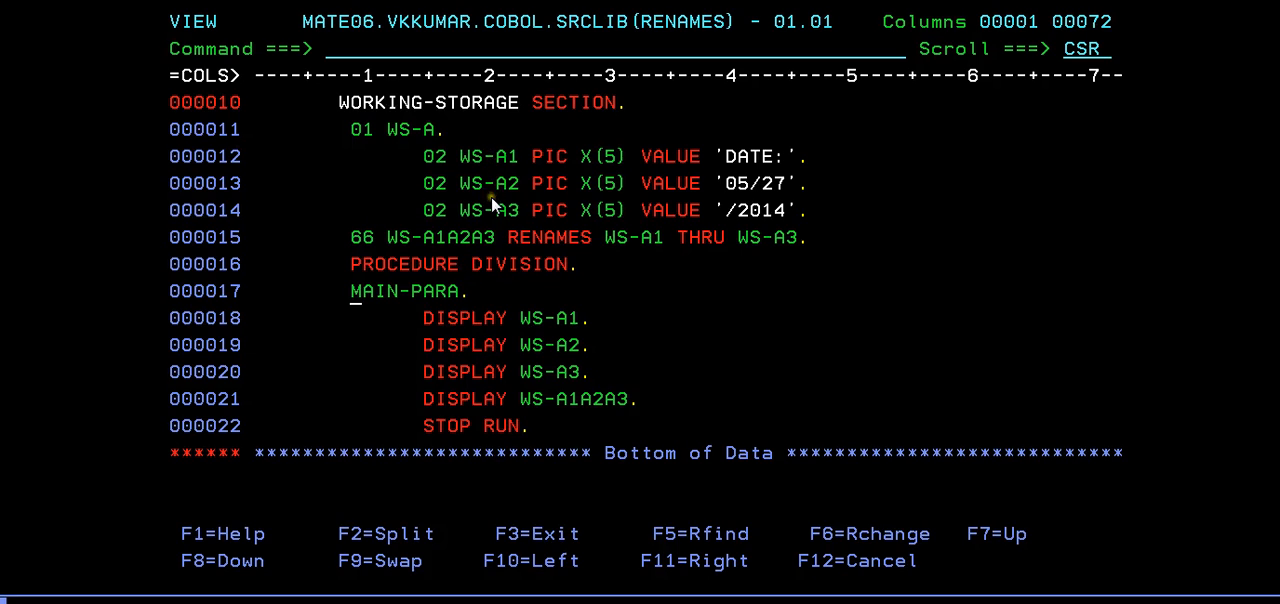
mouse_move(562, 364)
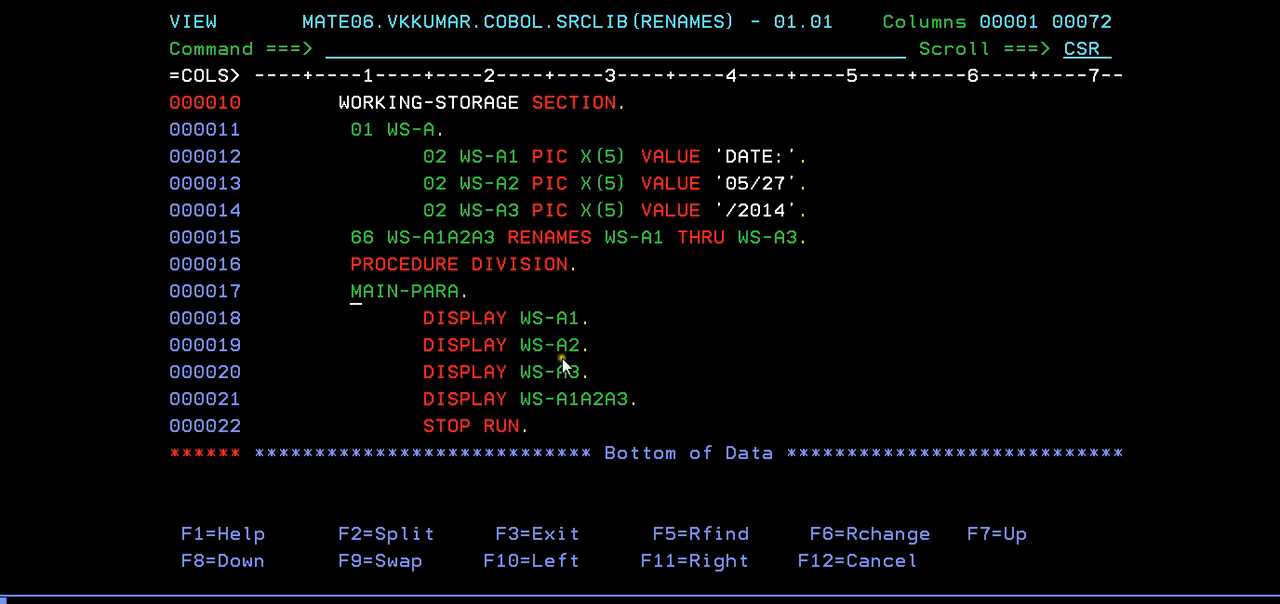
mouse_move(744, 170)
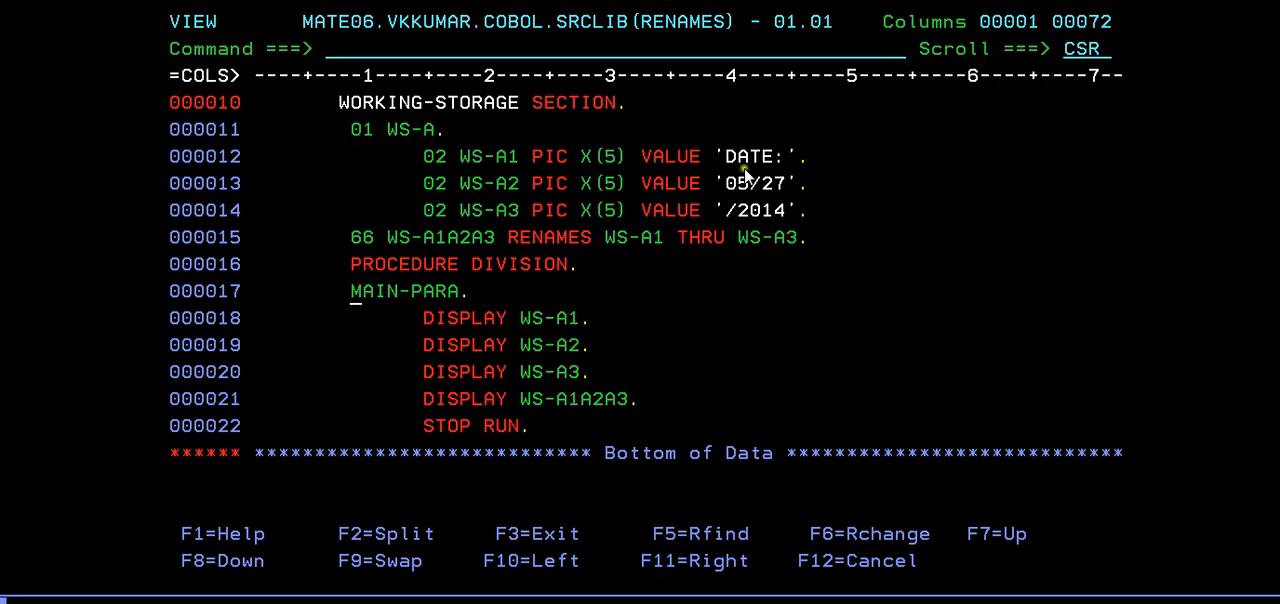
mouse_move(776, 196)
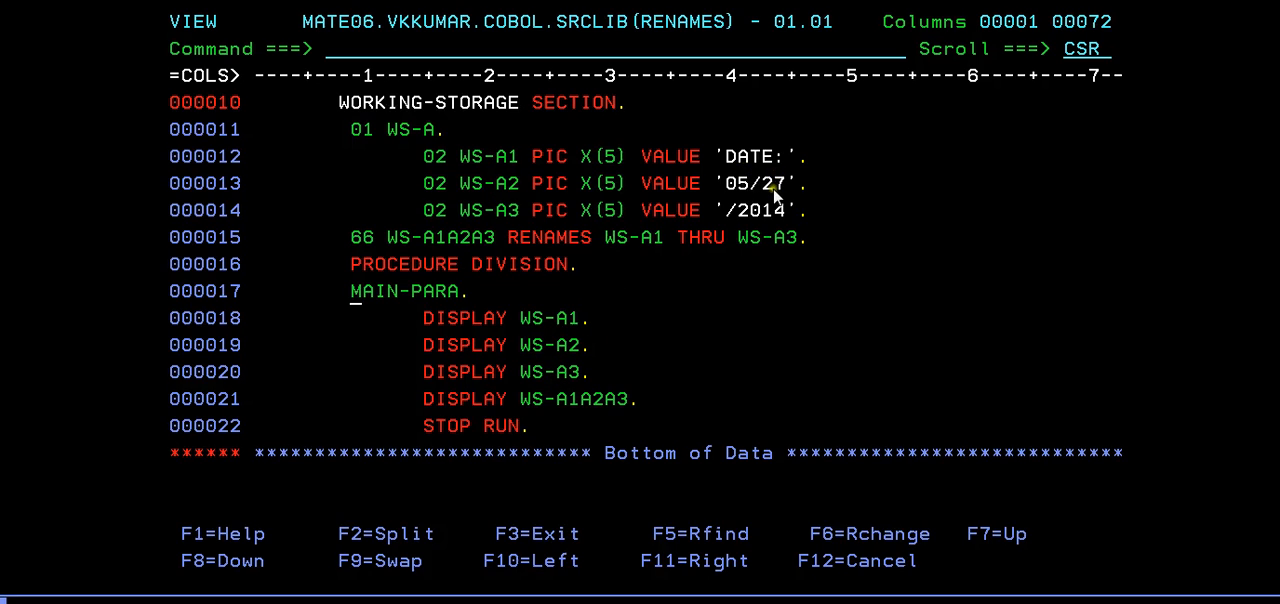
mouse_move(610, 372)
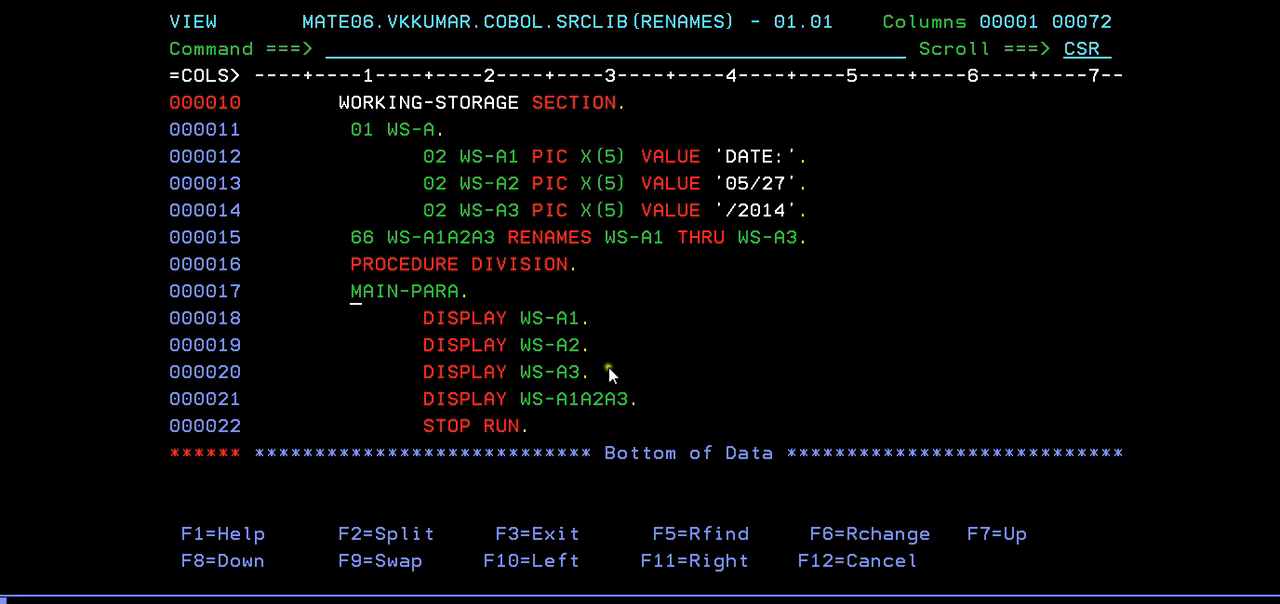
mouse_move(556, 420)
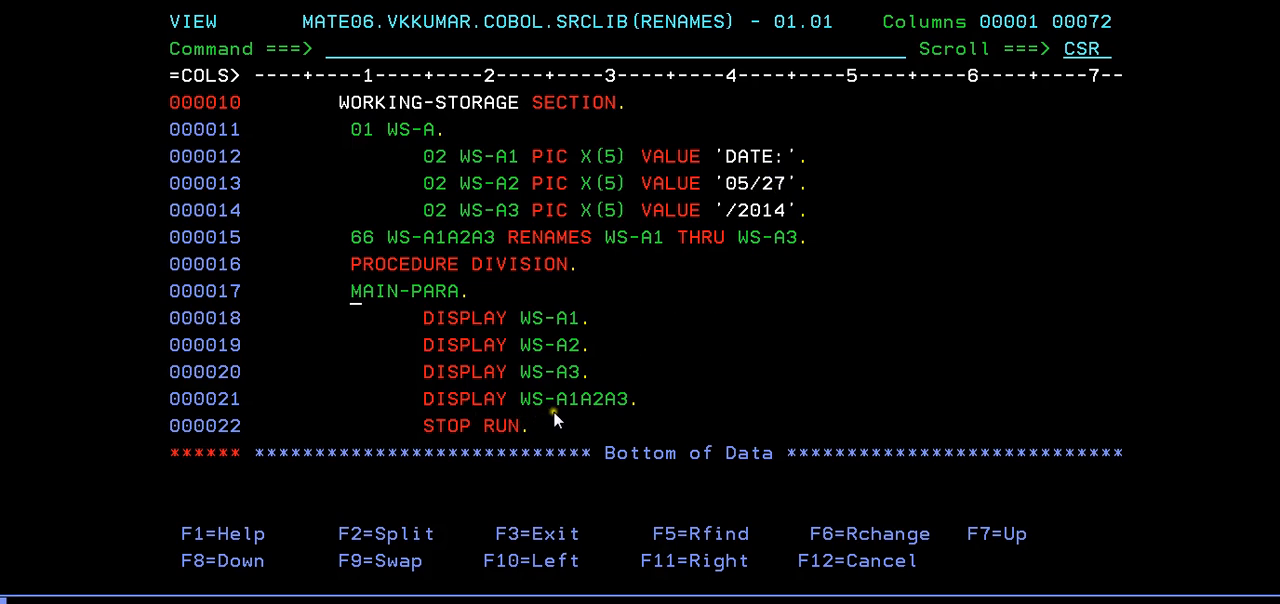
mouse_move(588, 264)
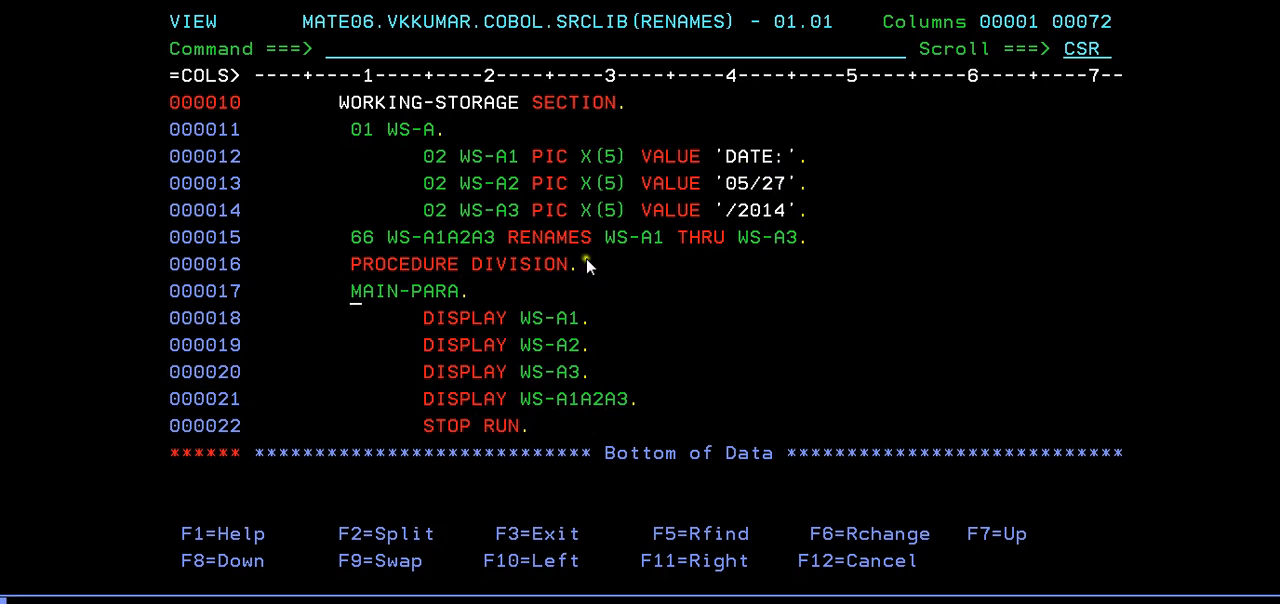
mouse_move(784, 210)
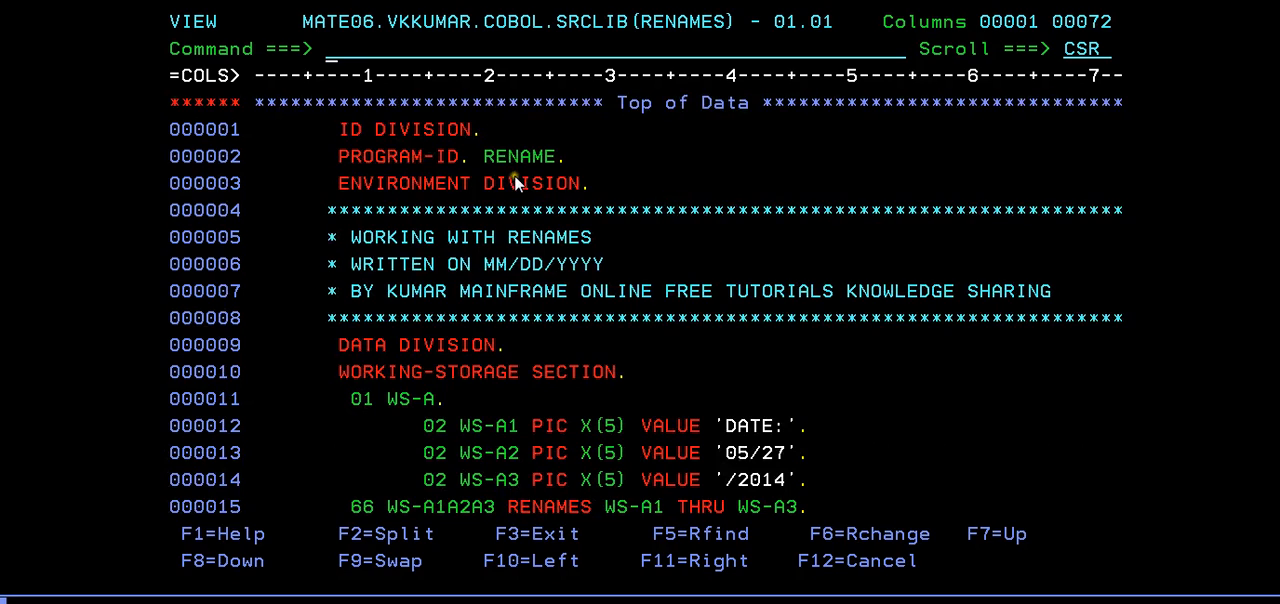
mouse_move(448, 140)
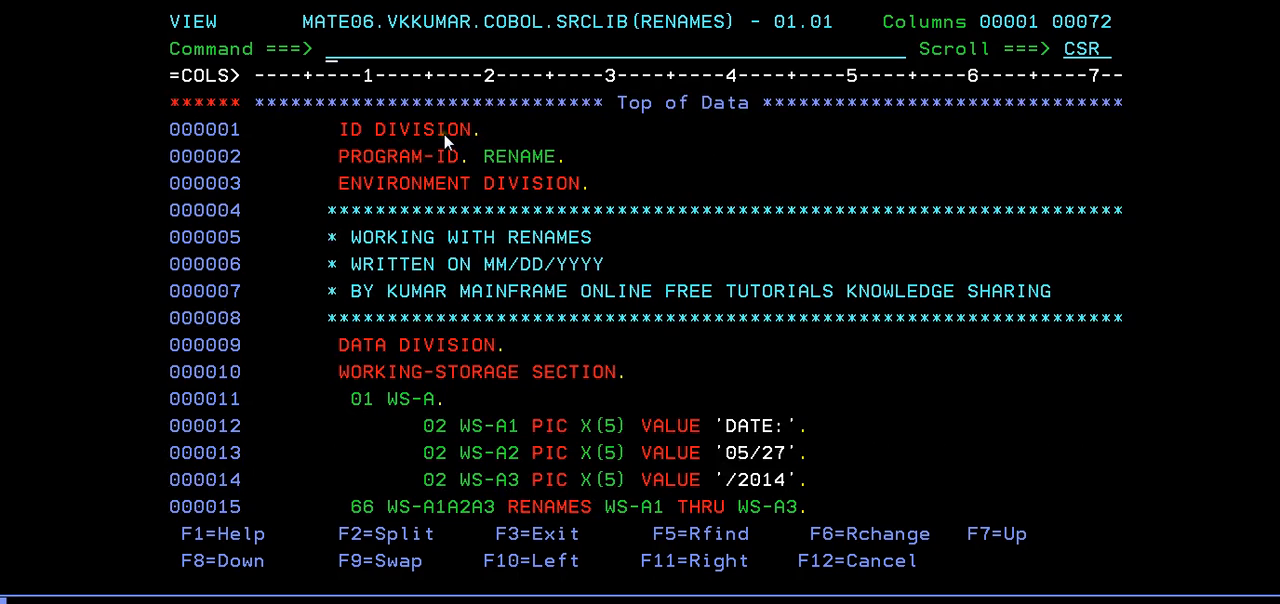
mouse_move(448, 196)
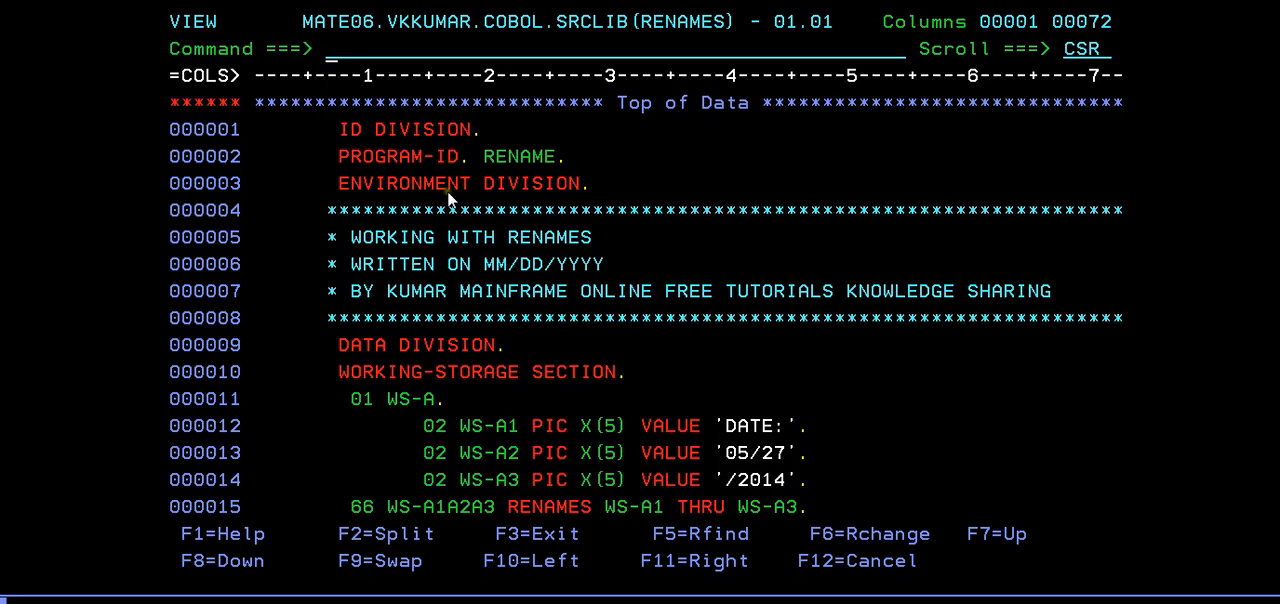
mouse_move(448, 378)
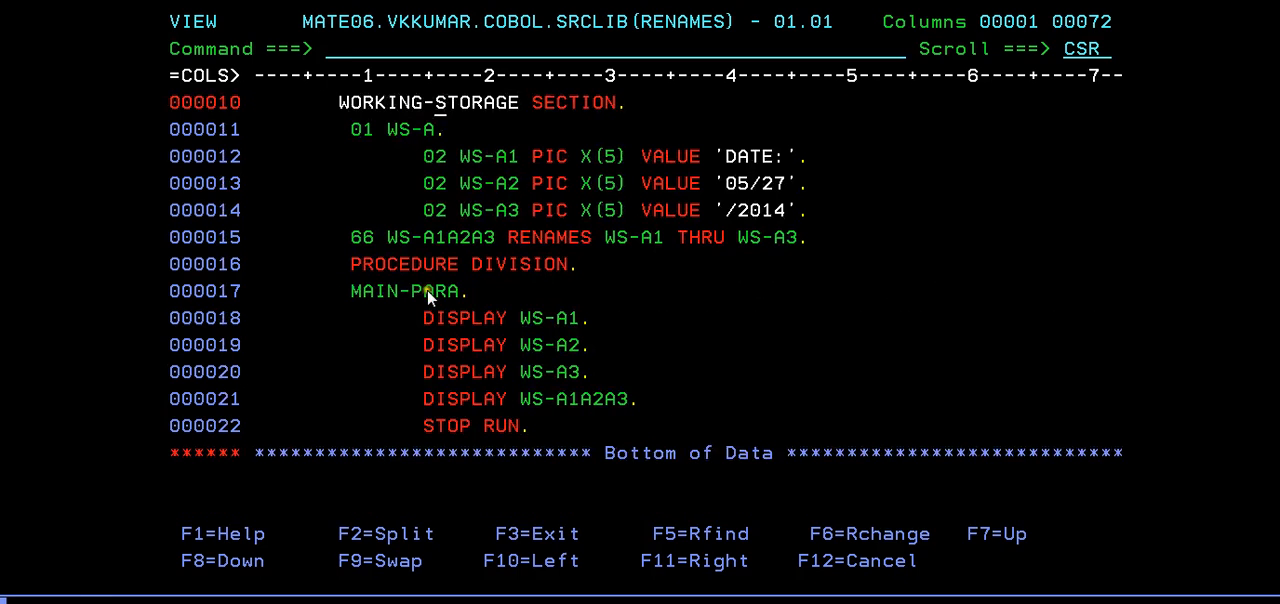
mouse_move(452, 278)
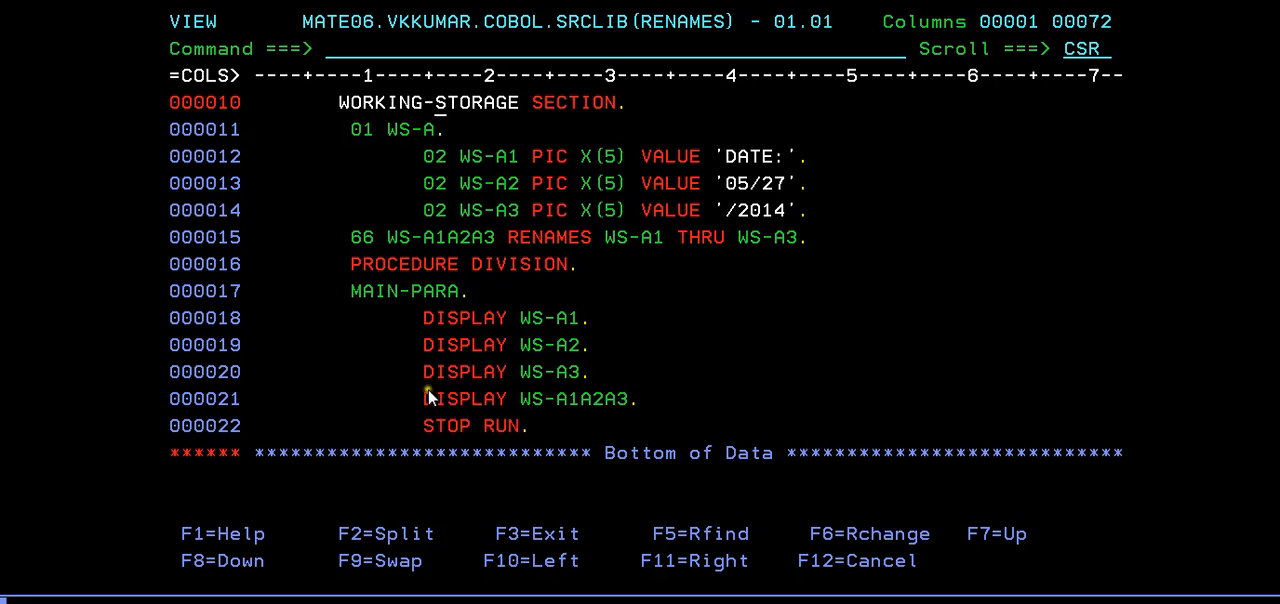
Select the CMPLCBL compile JCL member for edit from the member list.
type("1")
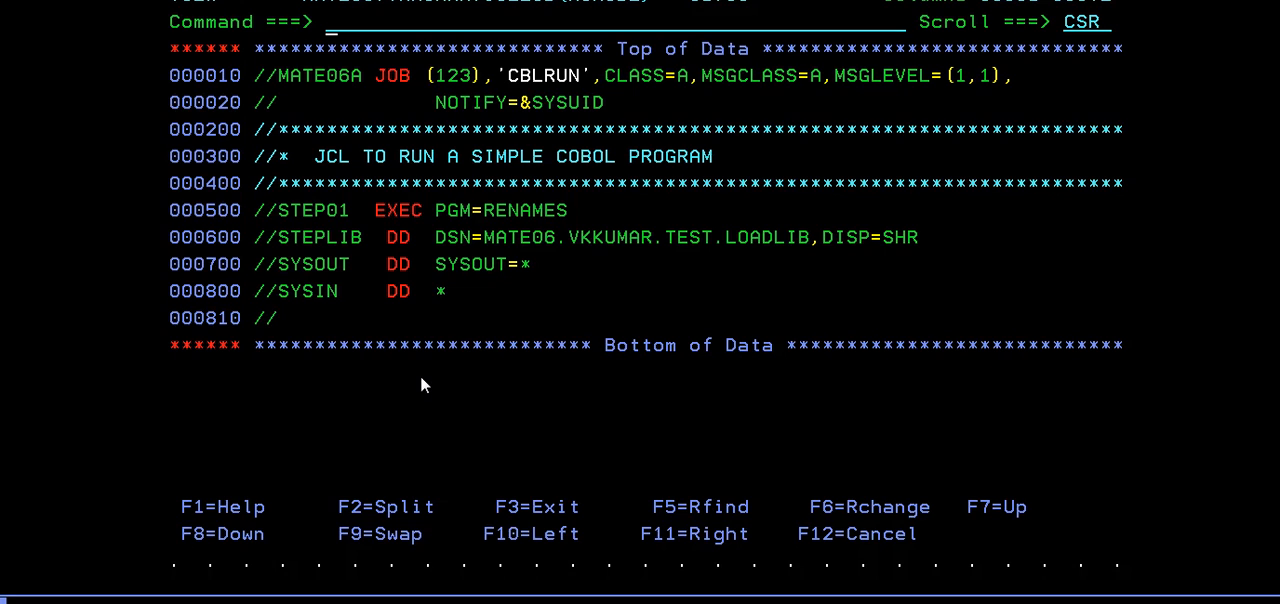
type("3")
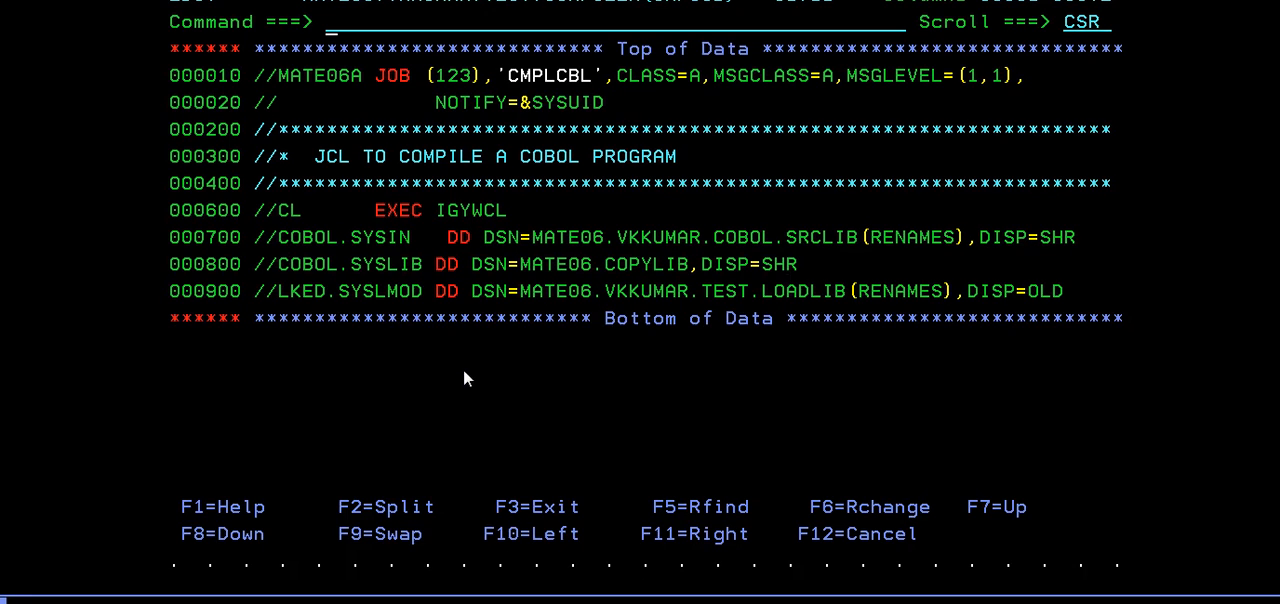
mouse_move(404, 168)
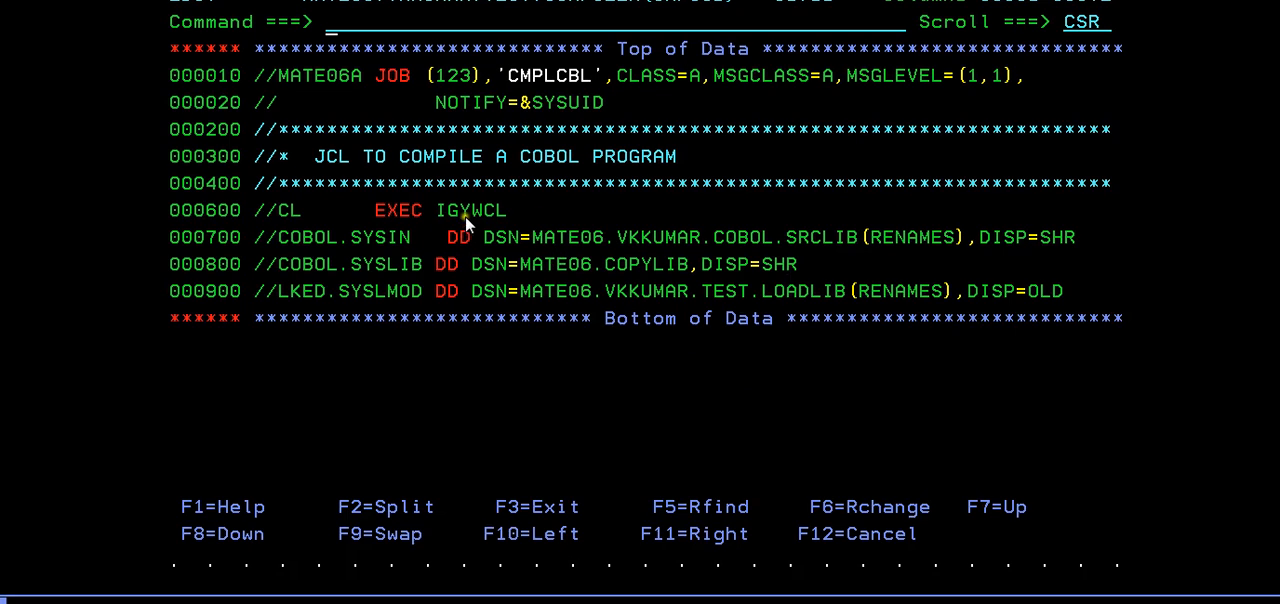
mouse_move(448, 220)
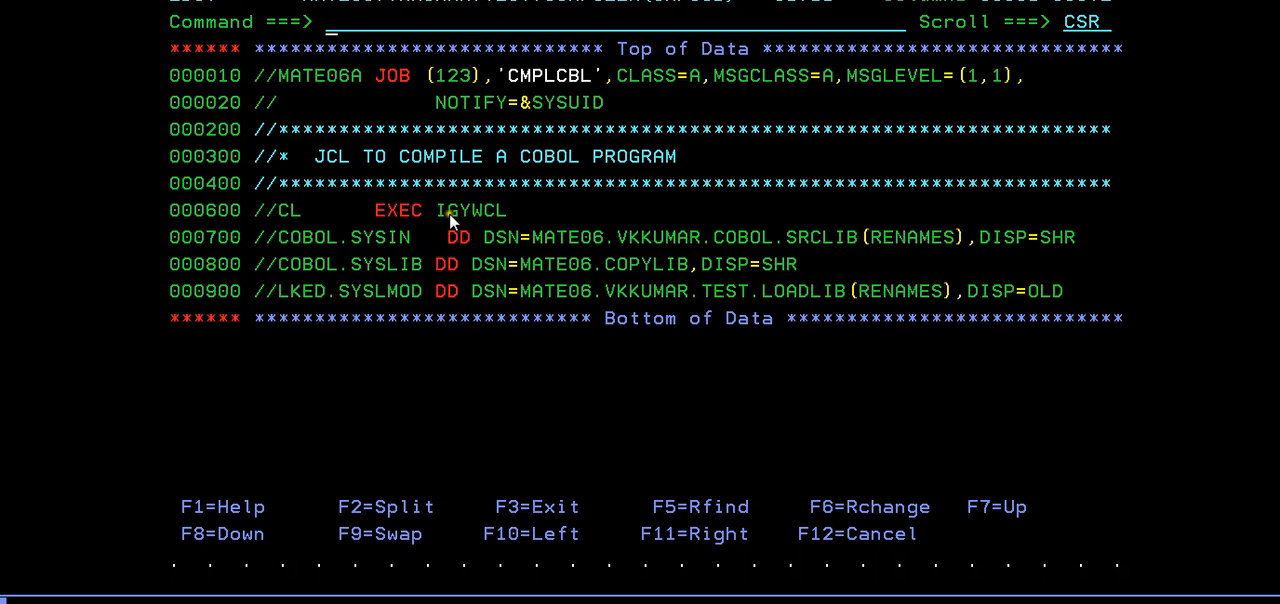
mouse_move(480, 228)
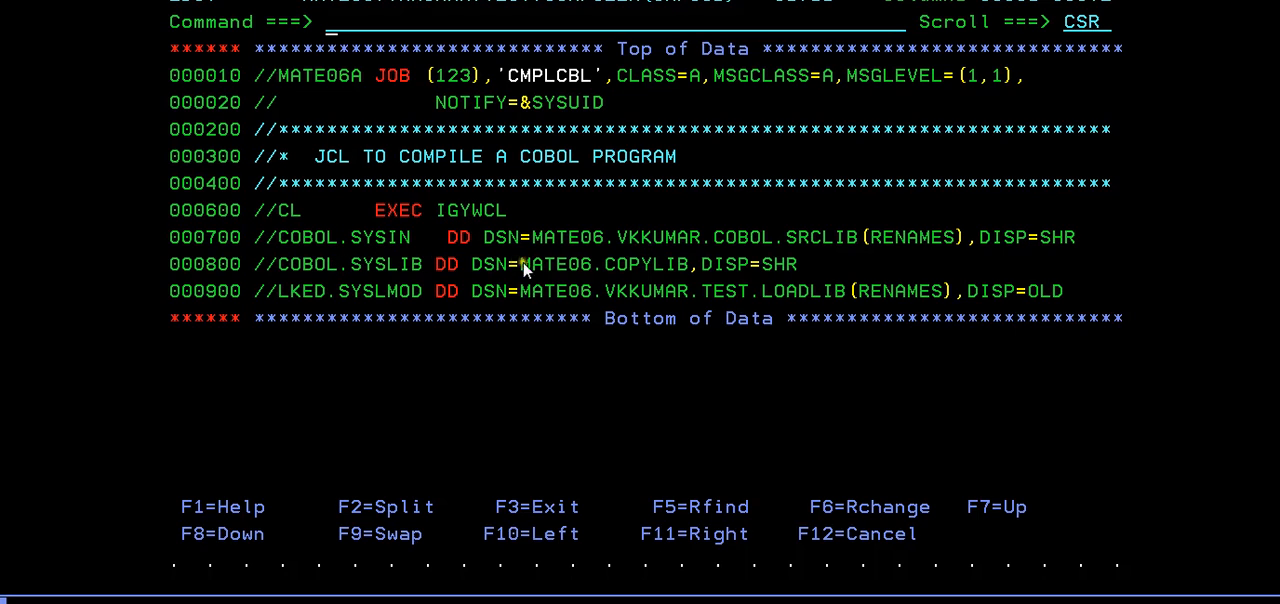
mouse_move(860, 250)
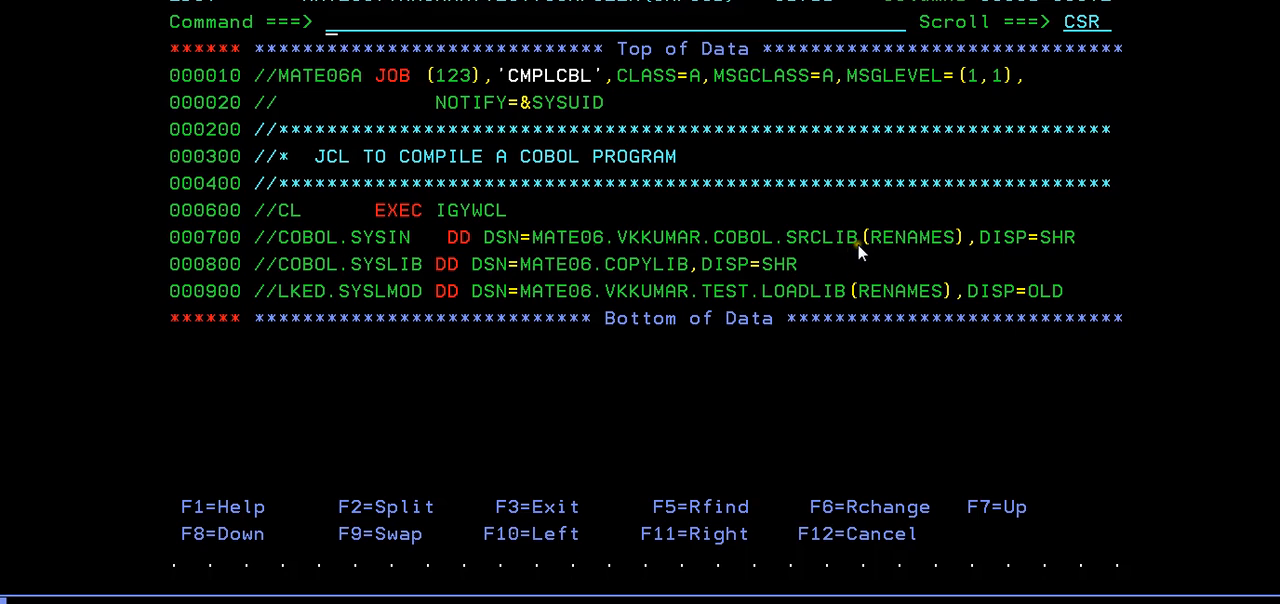
mouse_move(578, 276)
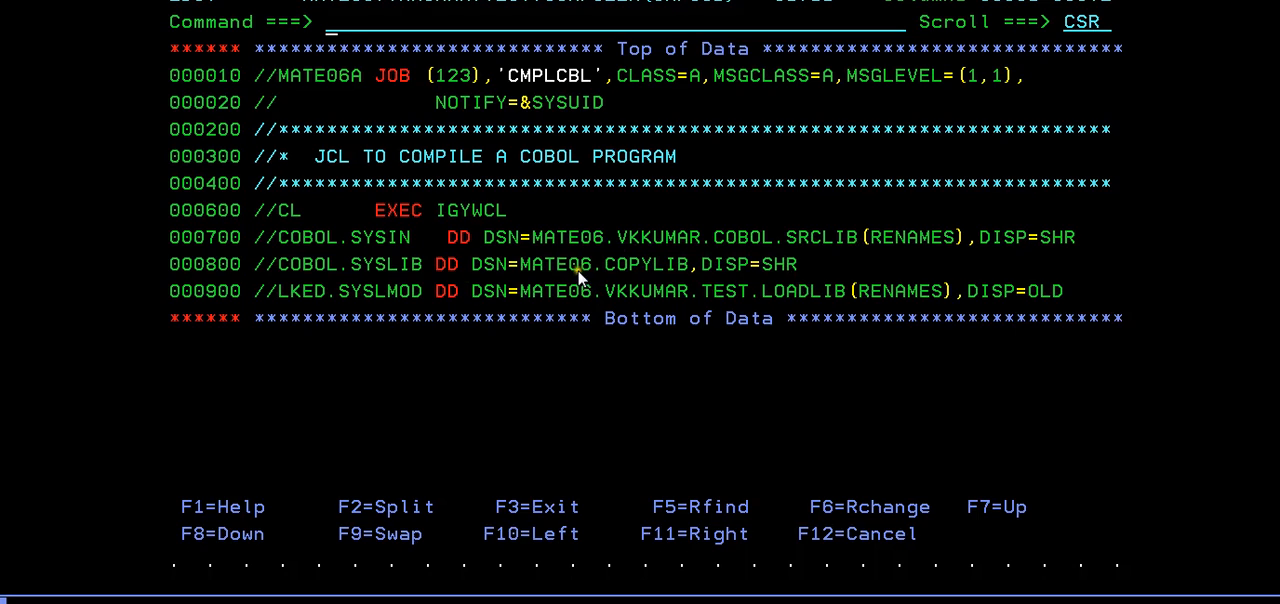
mouse_move(424, 300)
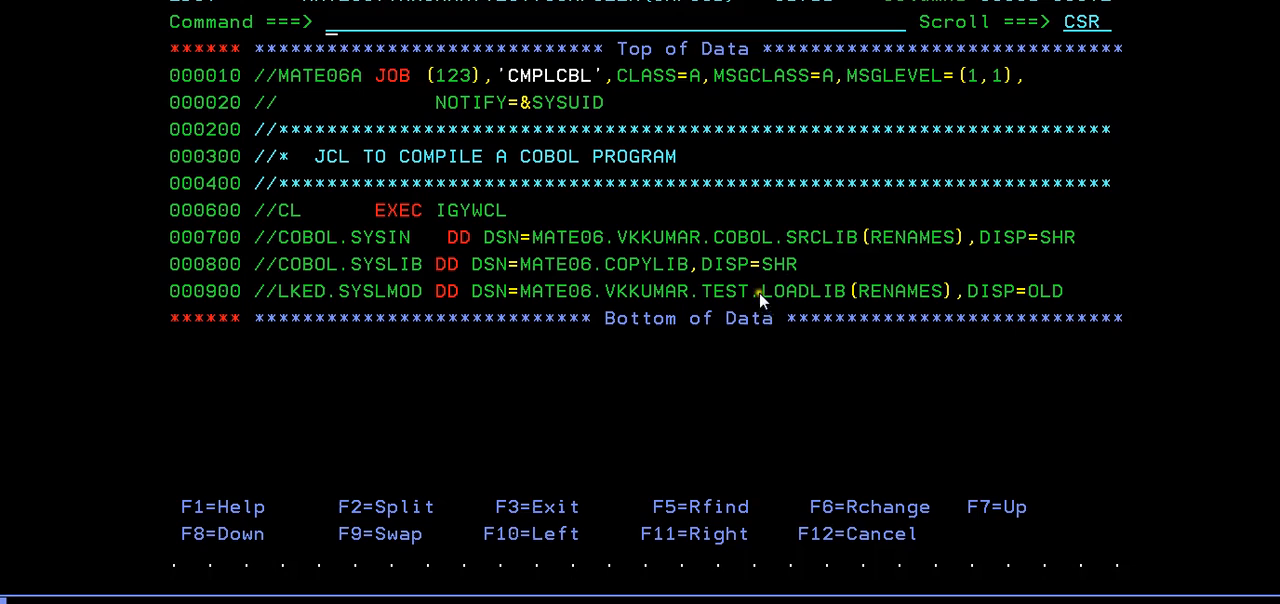
mouse_move(916, 258)
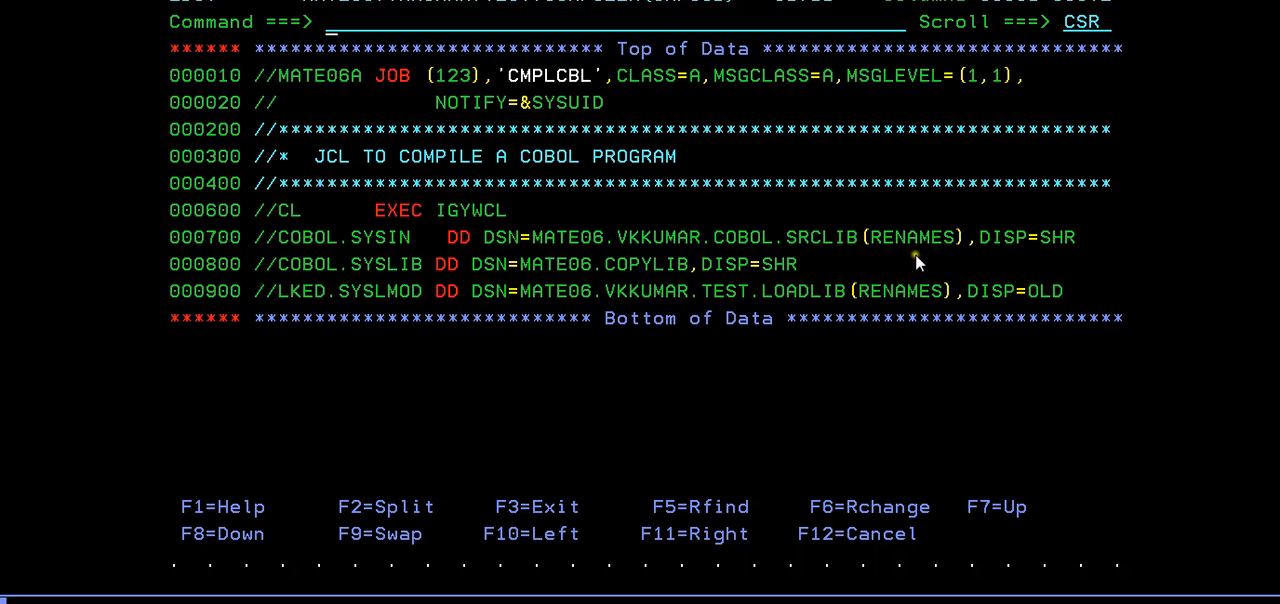
mouse_move(890, 228)
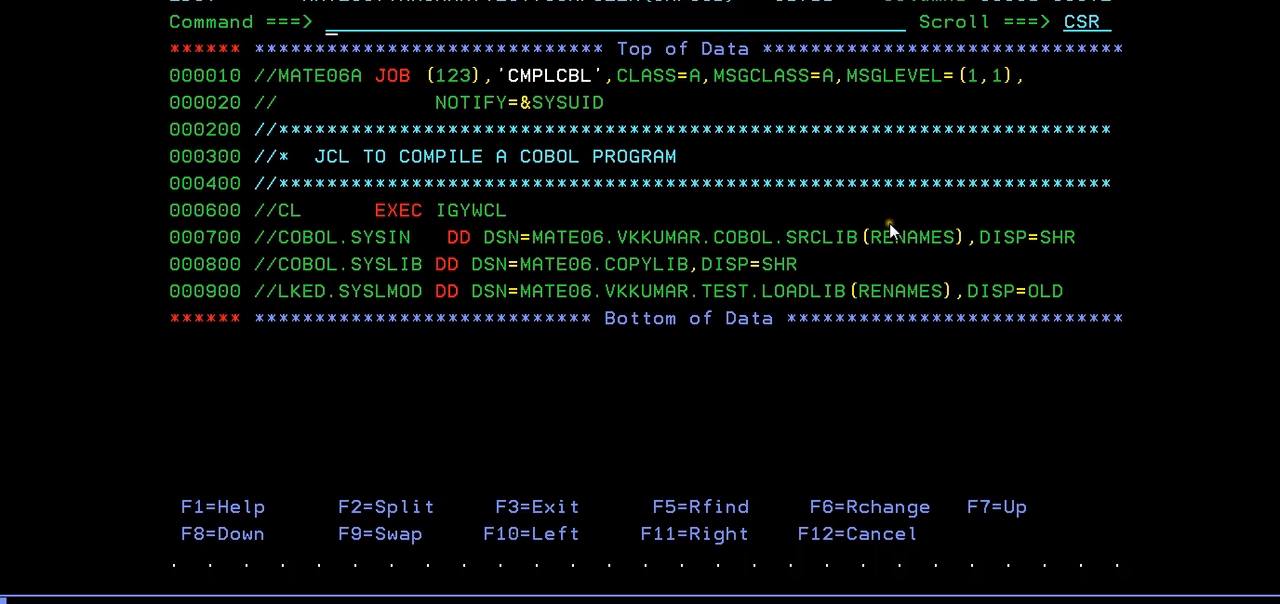
mouse_move(550, 300)
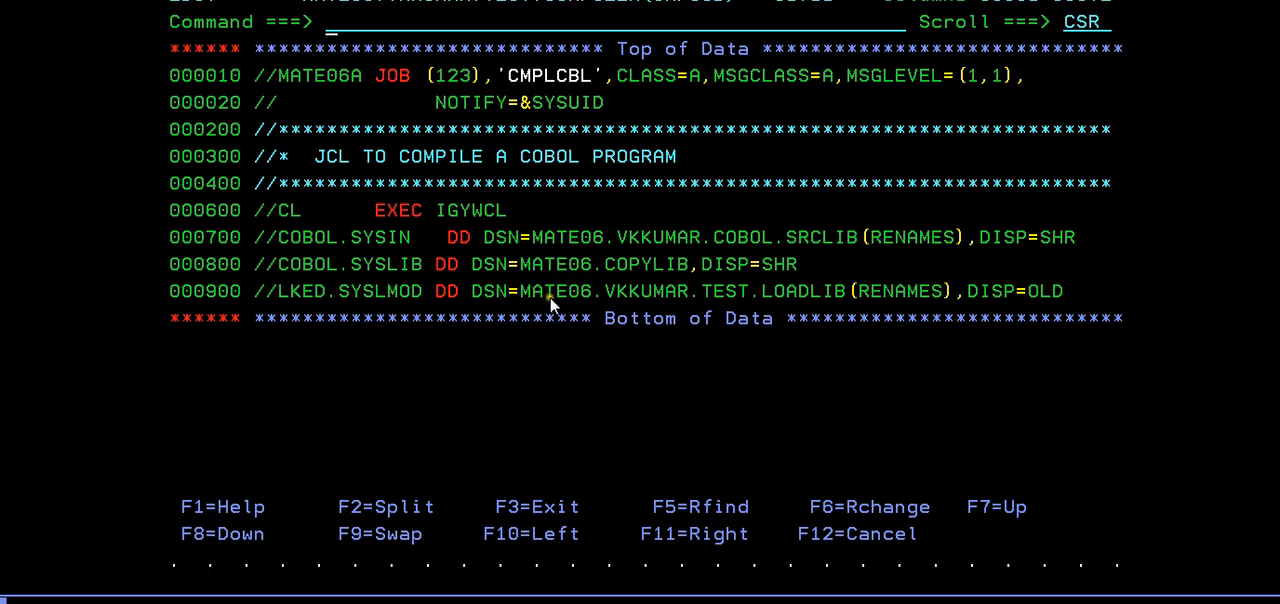
mouse_move(930, 216)
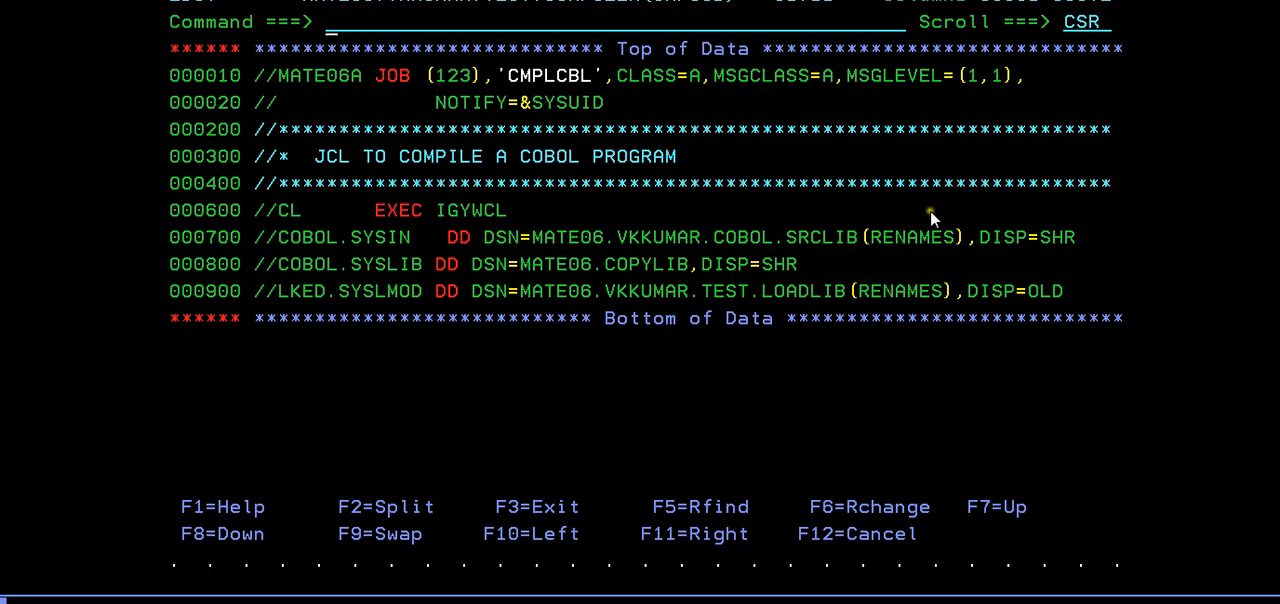
mouse_move(910, 292)
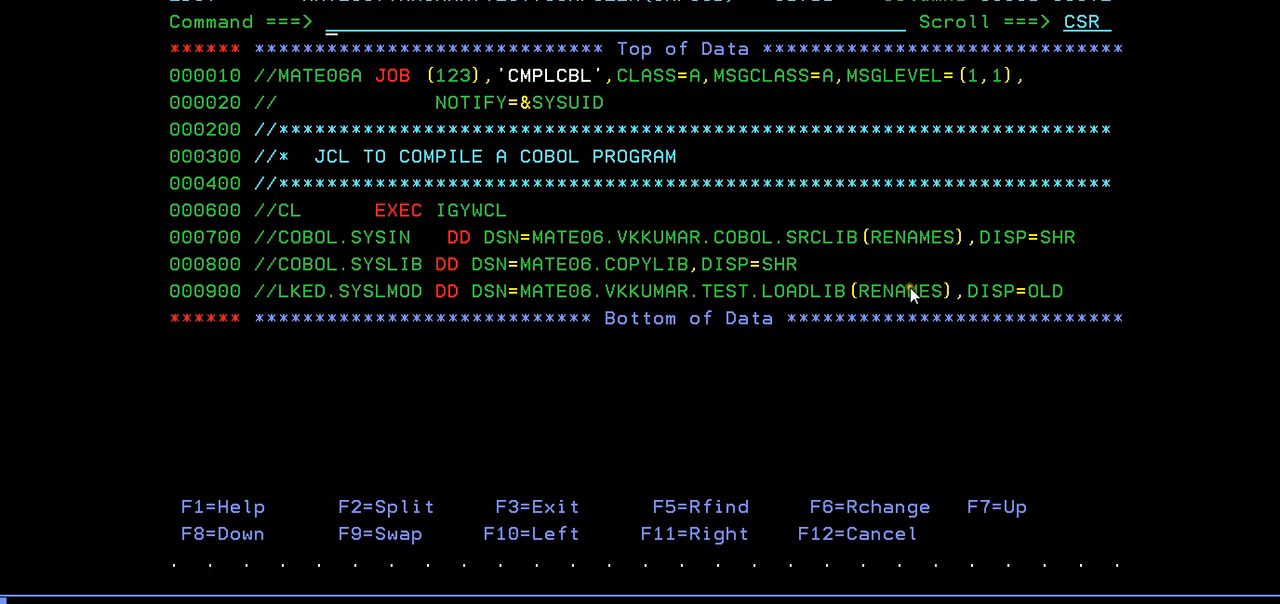
mouse_move(904, 304)
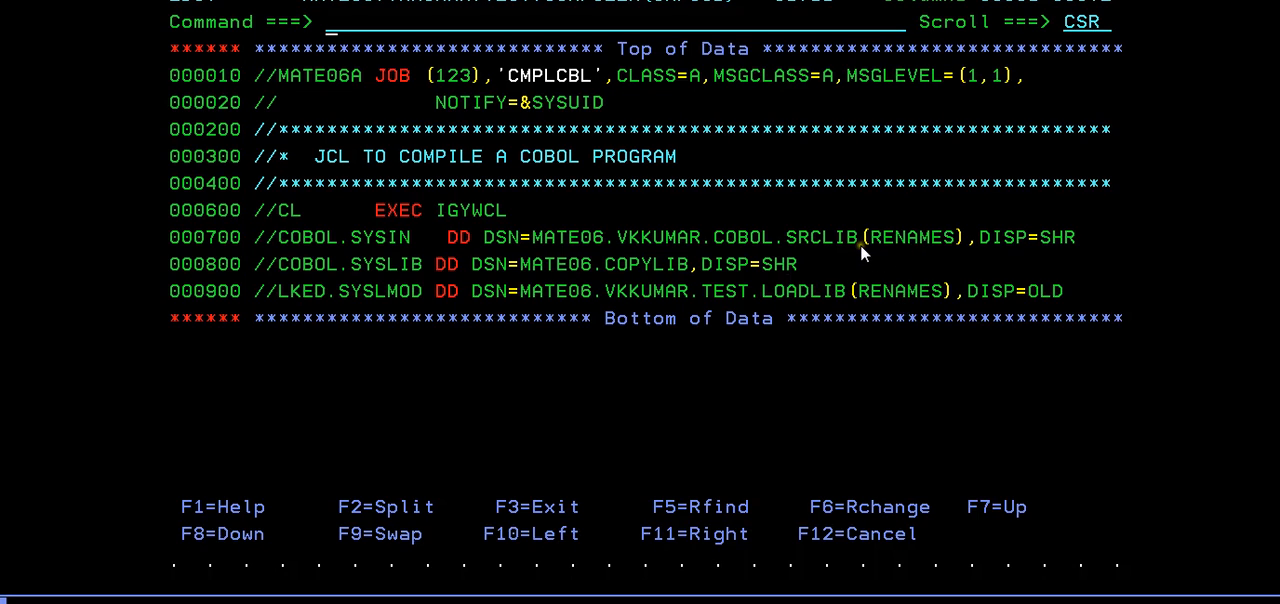
Submit the CMPLCBL compile job as MATE06A and start SDSF to list its output.
type("su")
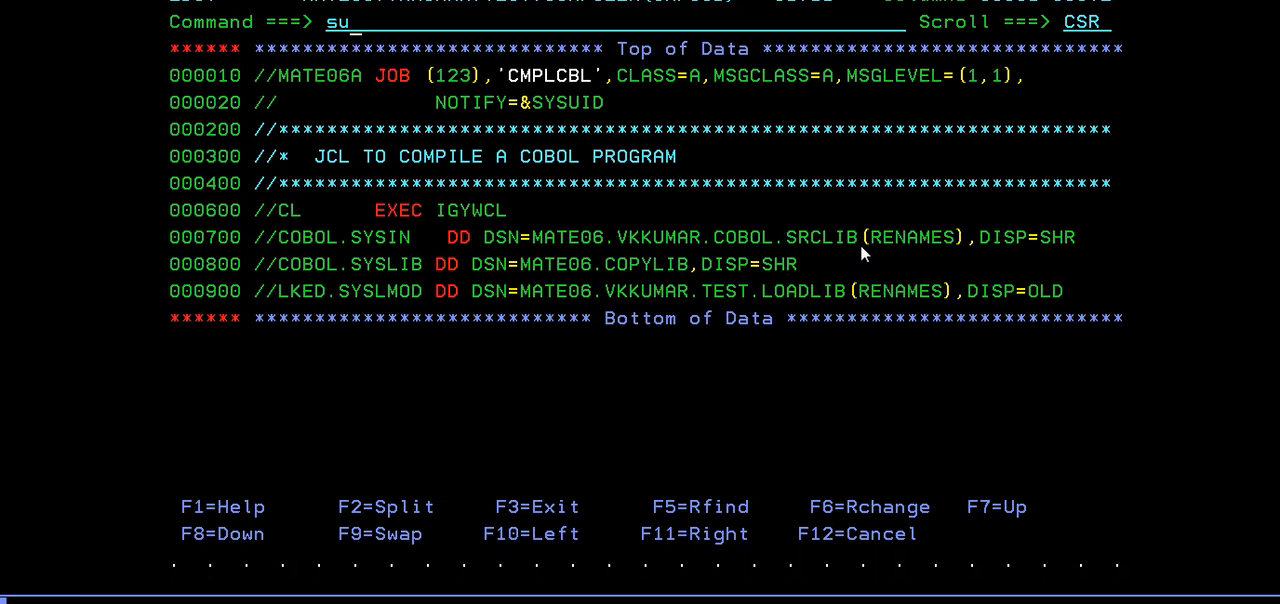
key("backspace")
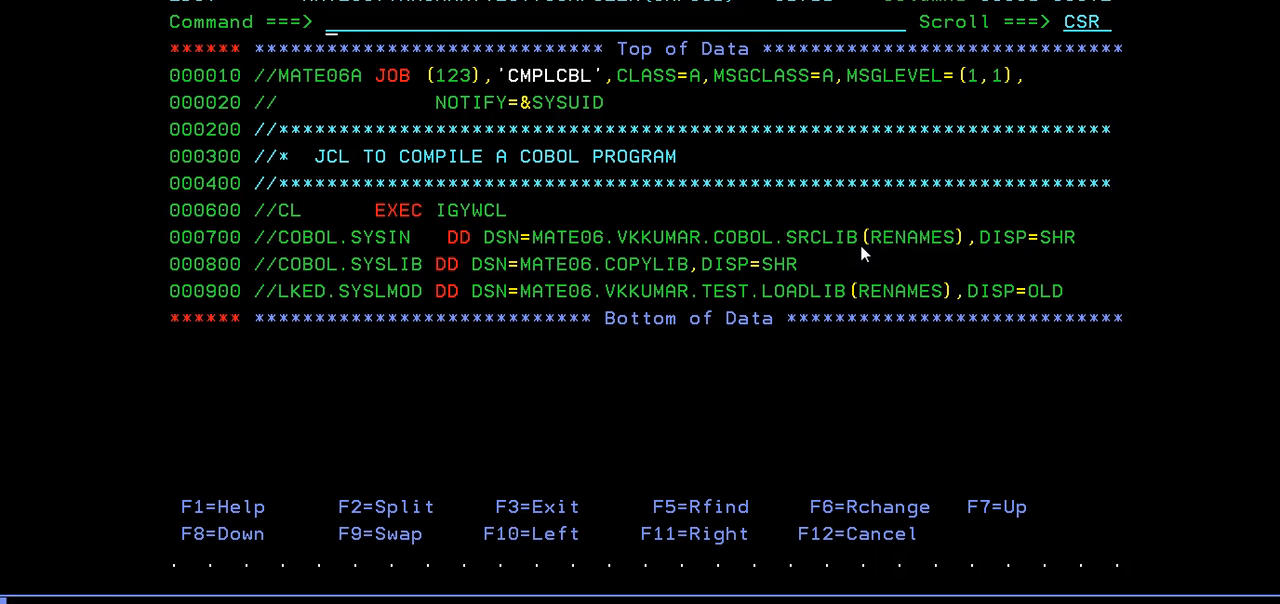
mouse_move(904, 4)
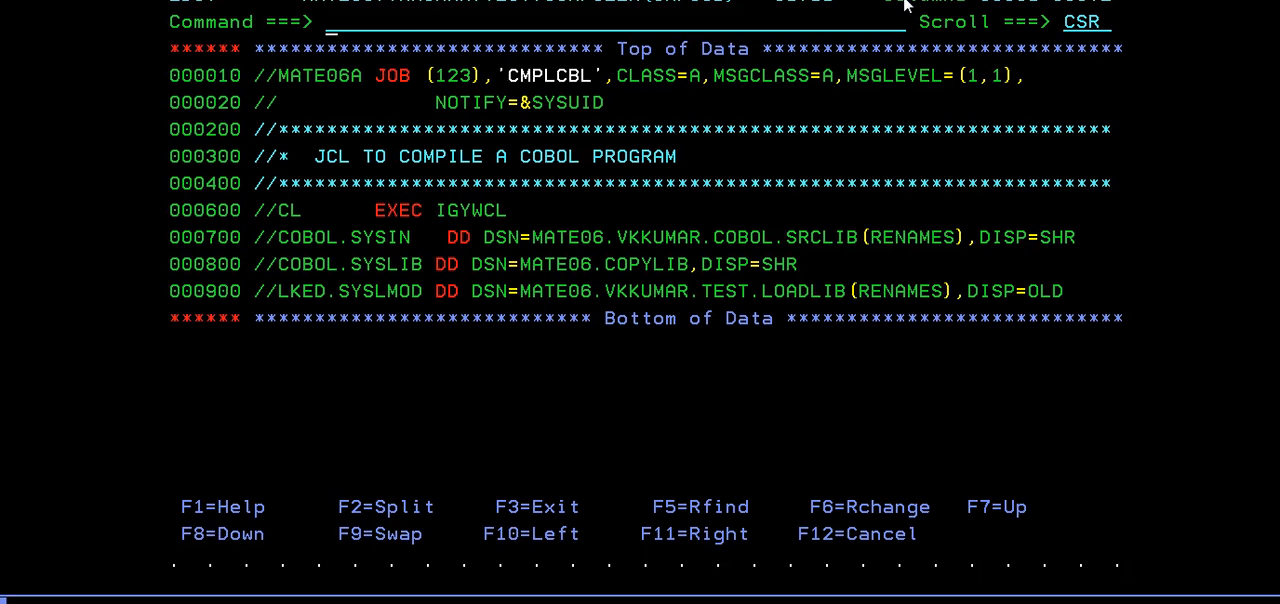
type("start s")
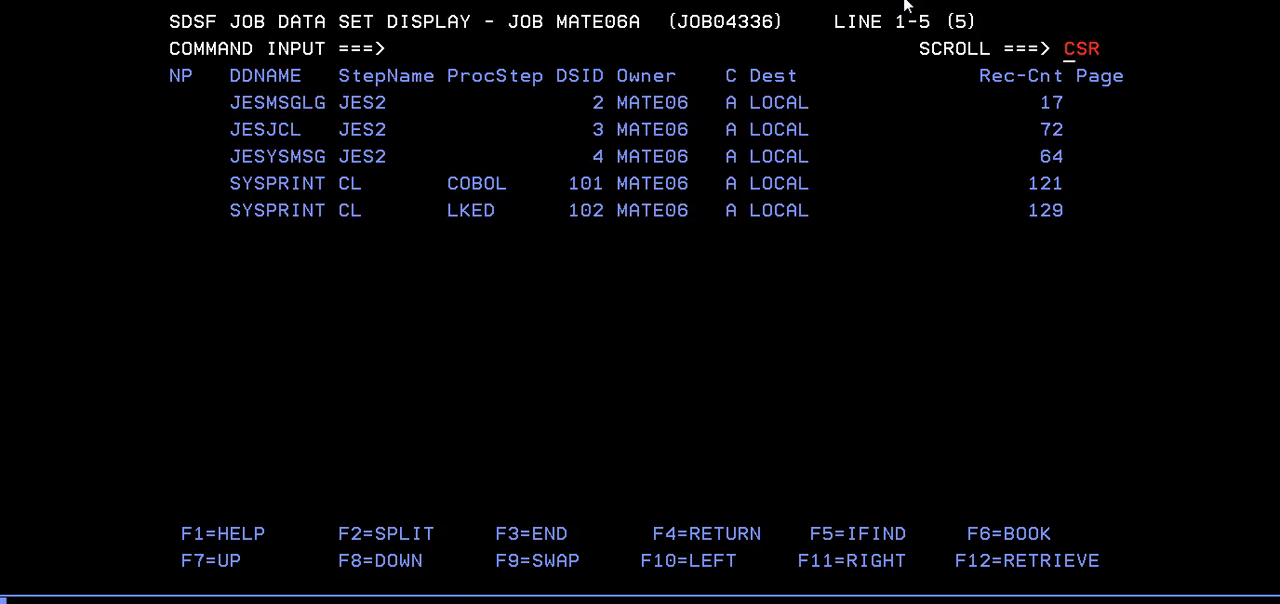
Select the COBOL SYSPRINT listing and scroll to confirm RENAMES compiled with return code 0.
type("s")
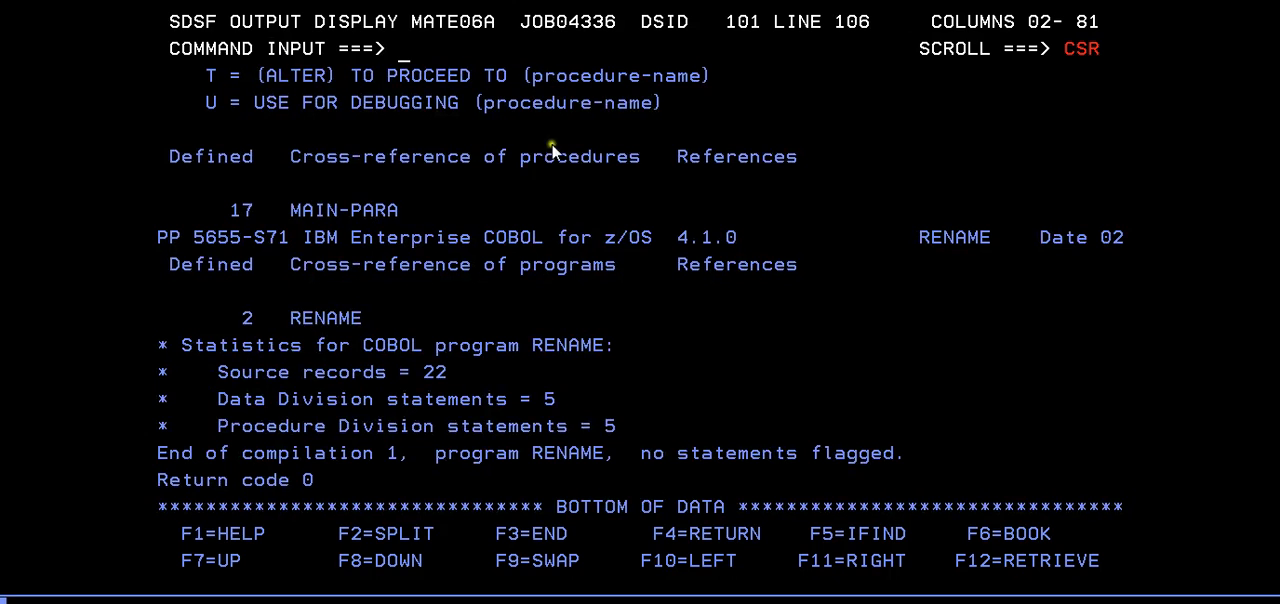
mouse_move(280, 480)
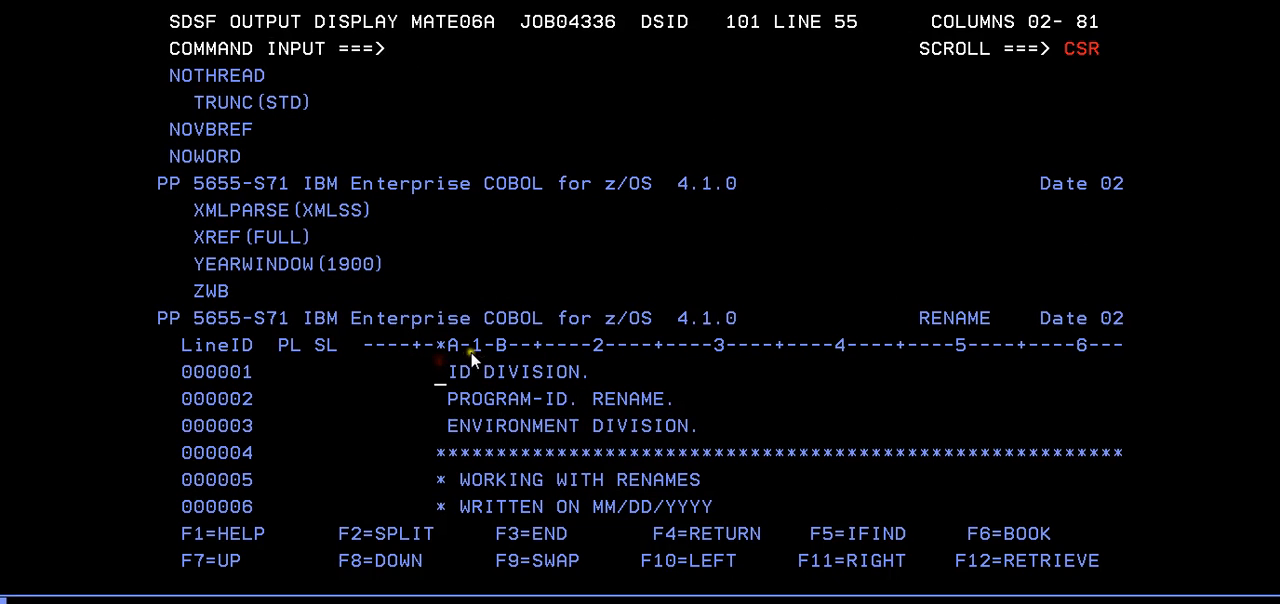
scroll("down", 3)
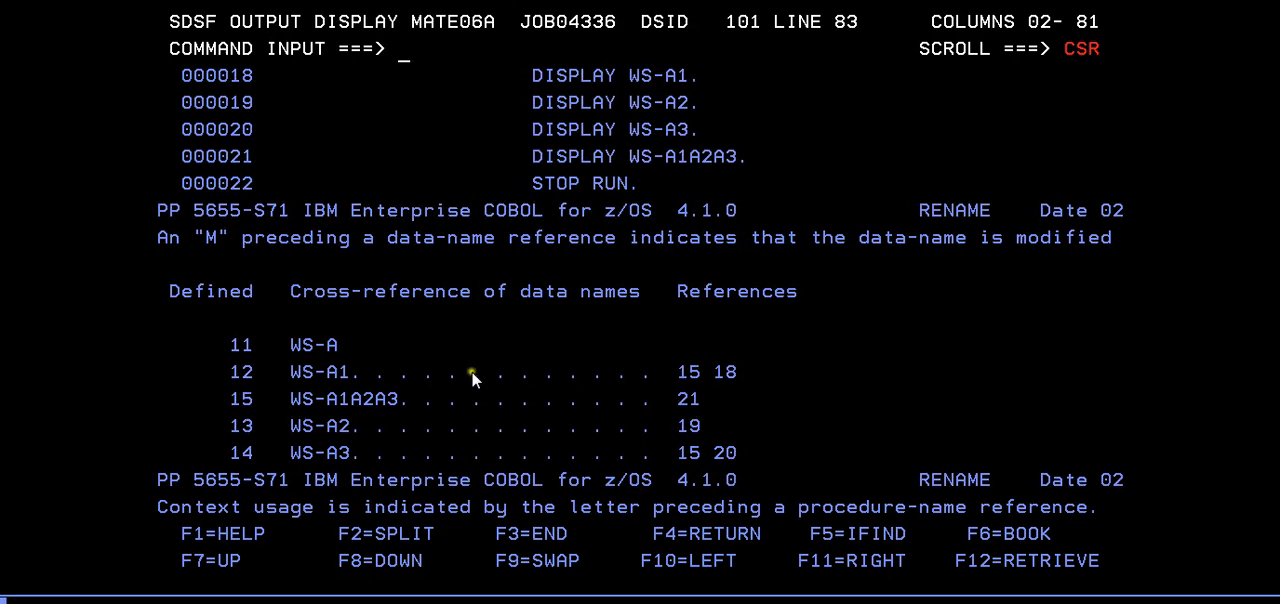
scroll("down", 3)
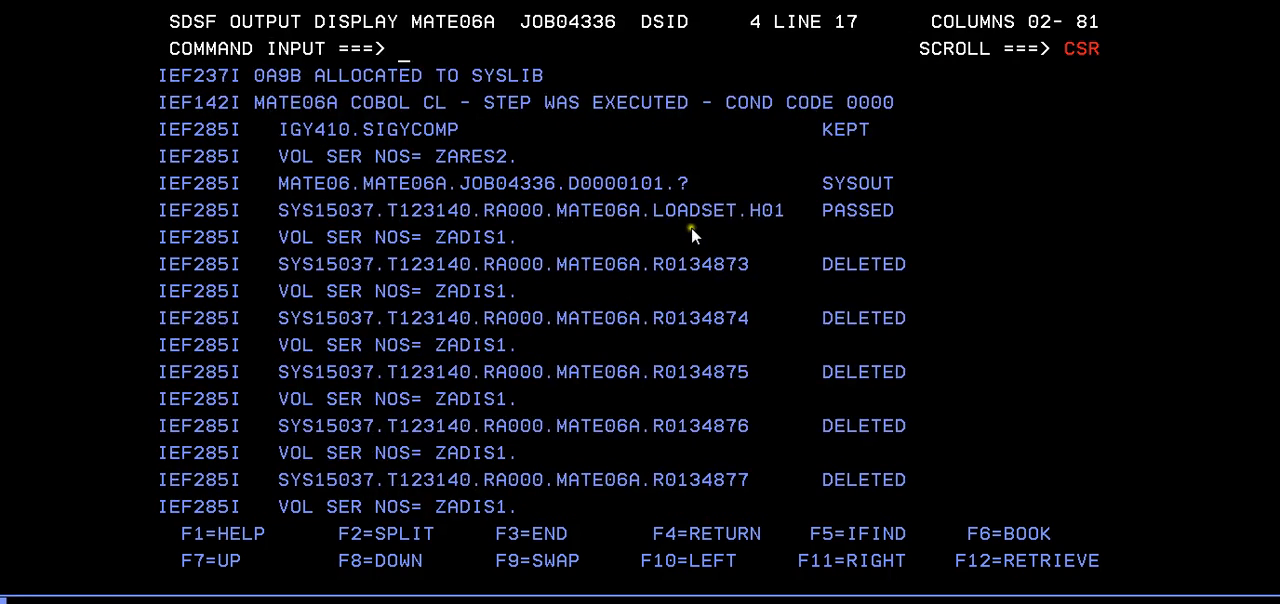
mouse_move(836, 138)
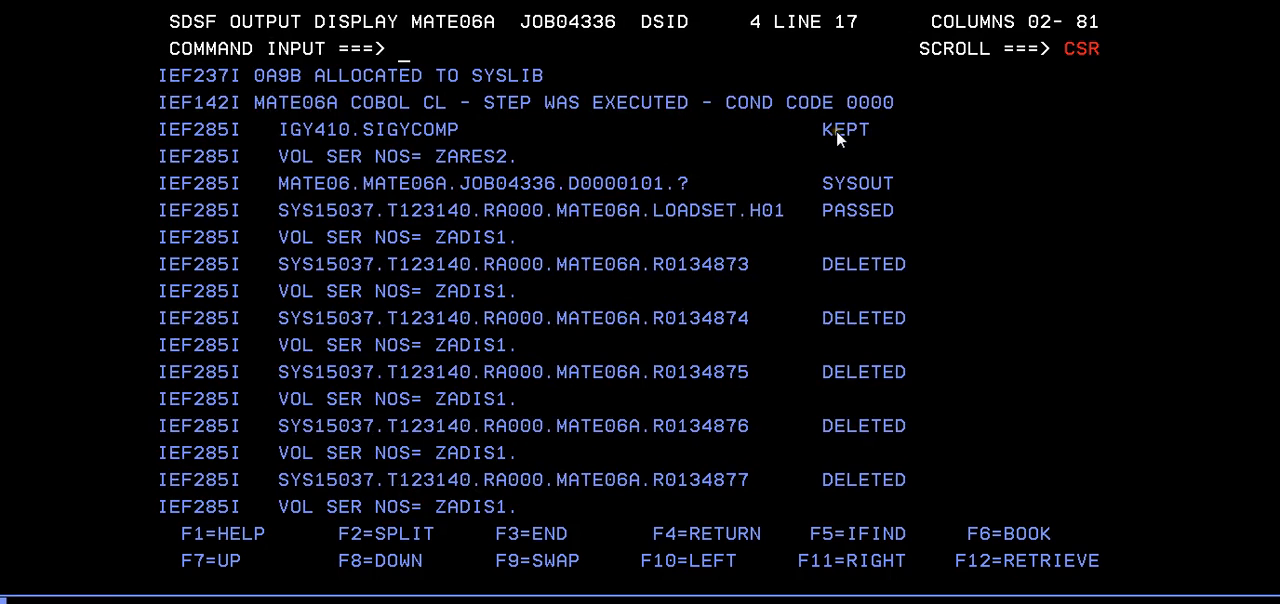
mouse_move(882, 132)
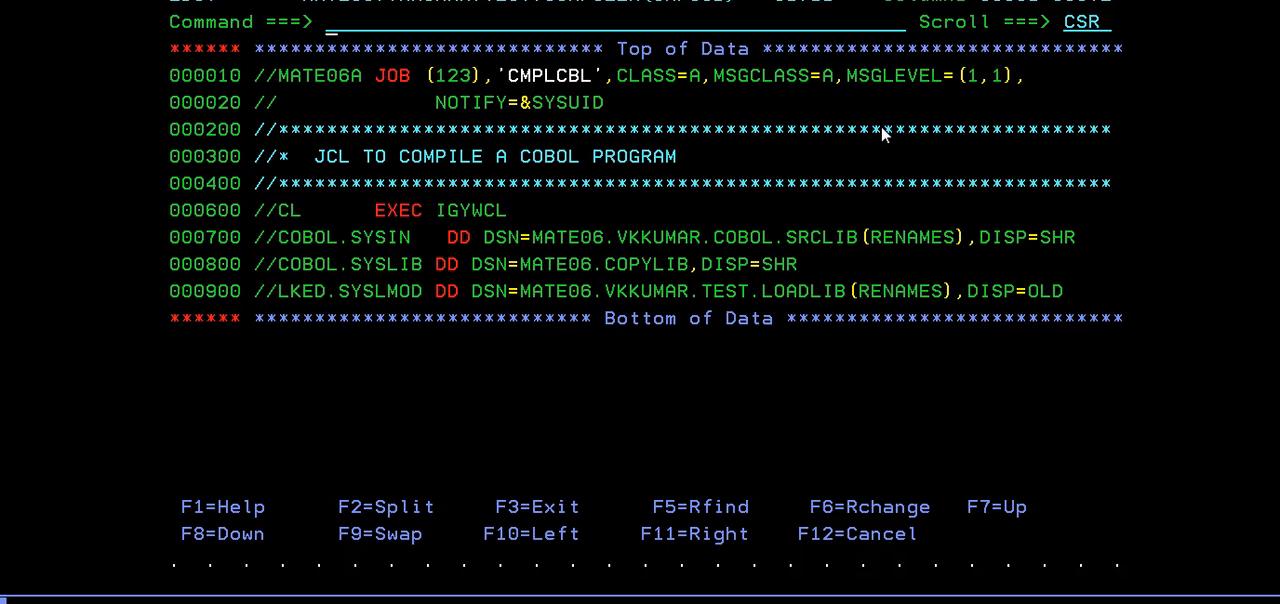
Select the CBLRUN run JCL member that executes PGM=RENAMES for edit.
type("s")
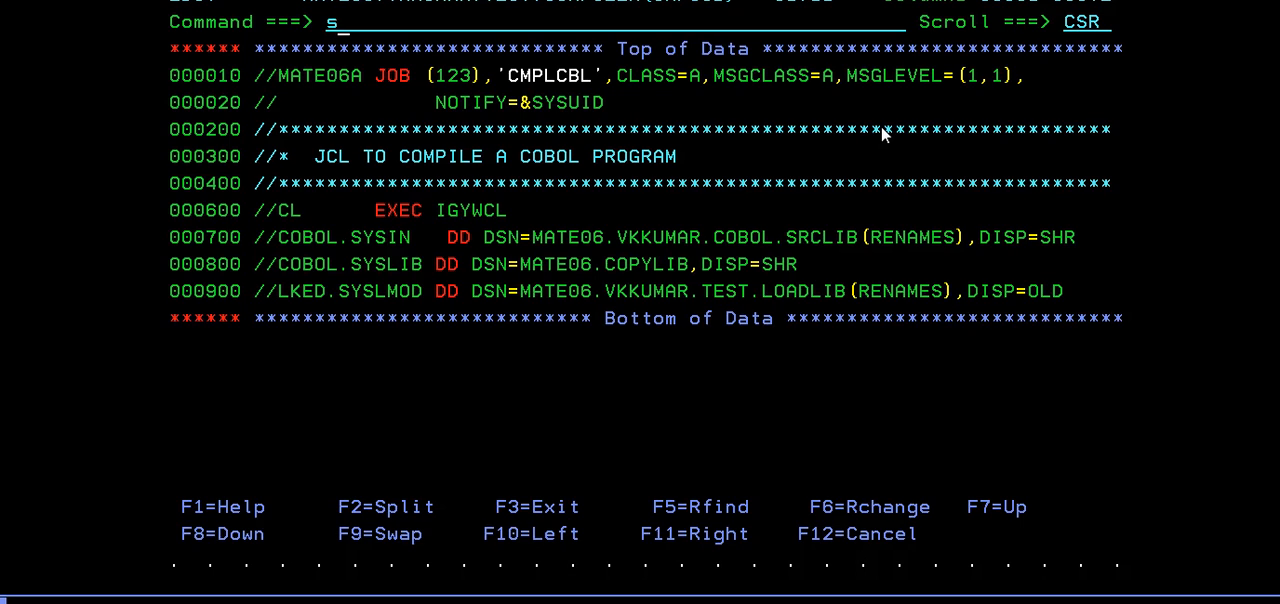
key("BackSpace")
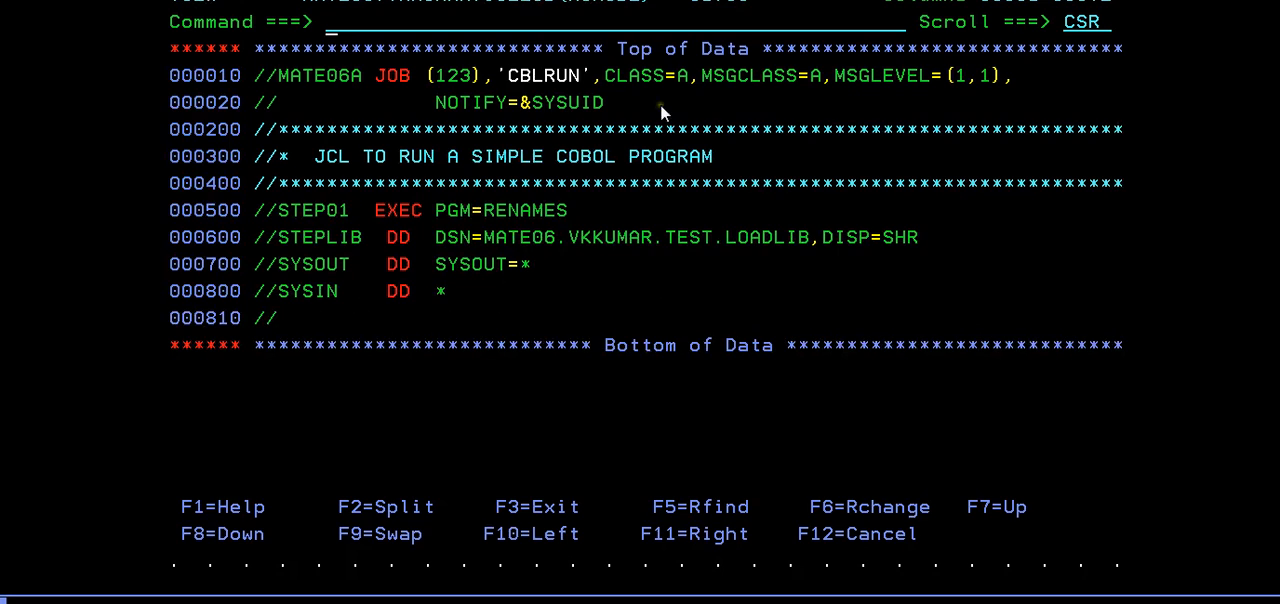
mouse_move(708, 88)
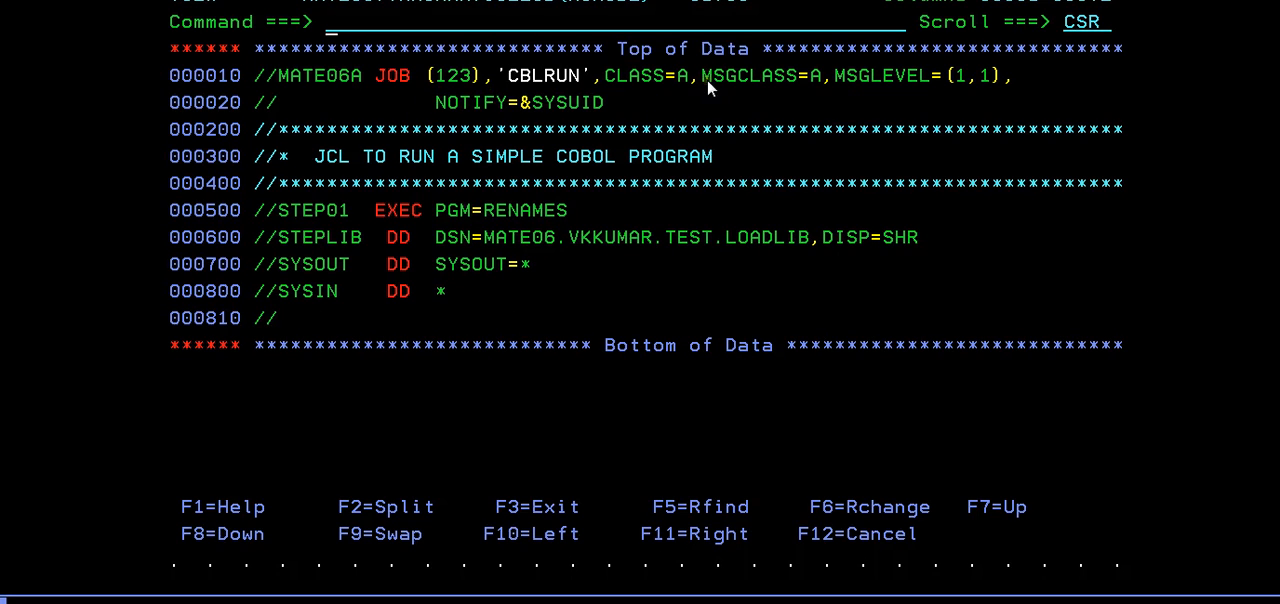
mouse_move(500, 224)
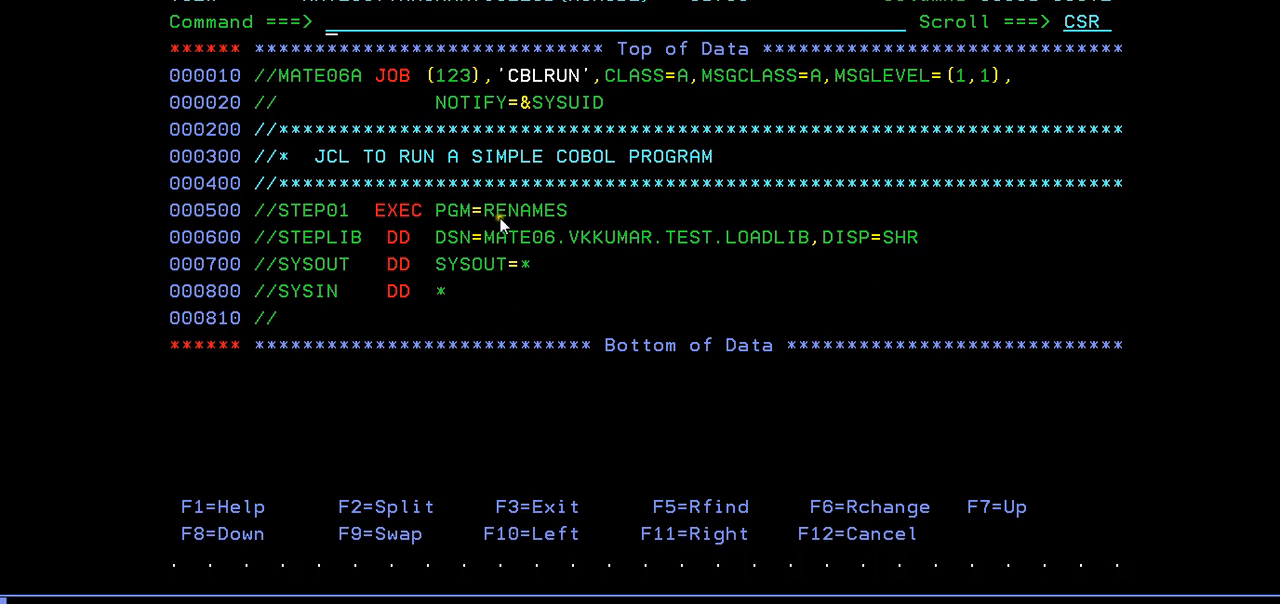
mouse_move(520, 230)
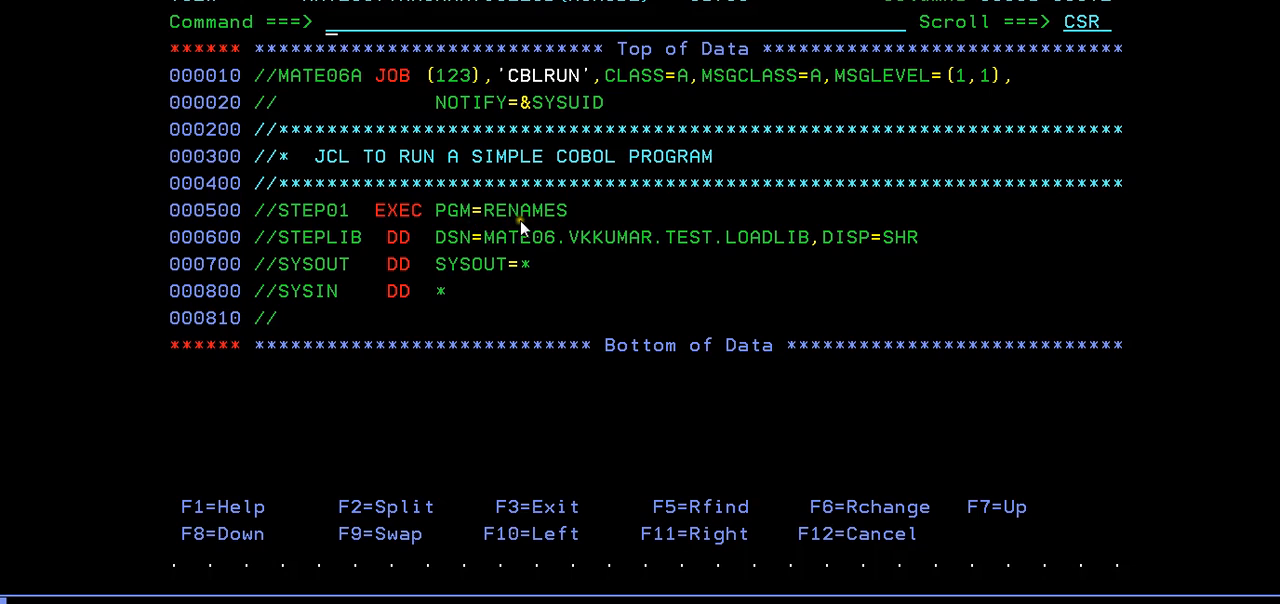
mouse_move(330, 248)
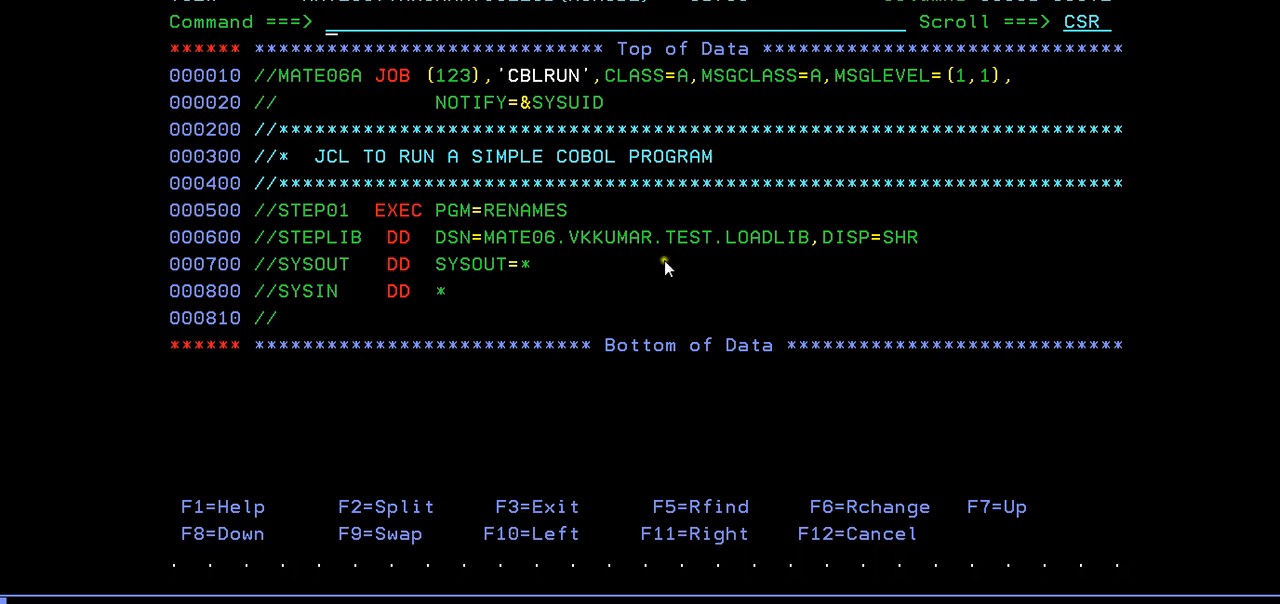
mouse_move(584, 210)
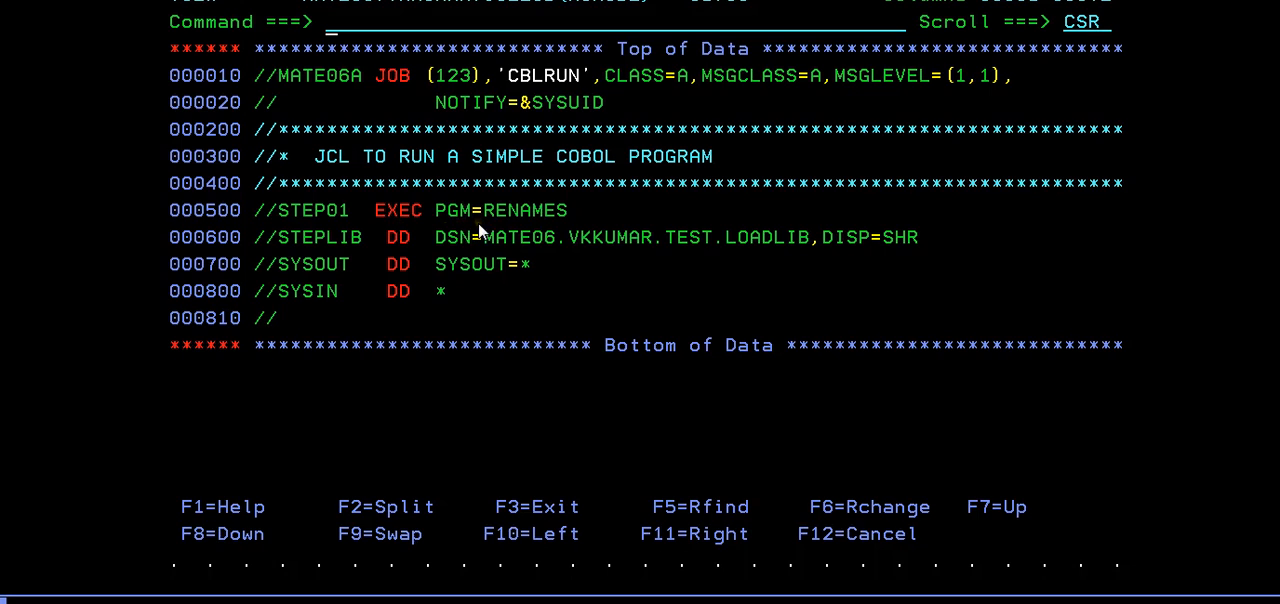
mouse_move(390, 236)
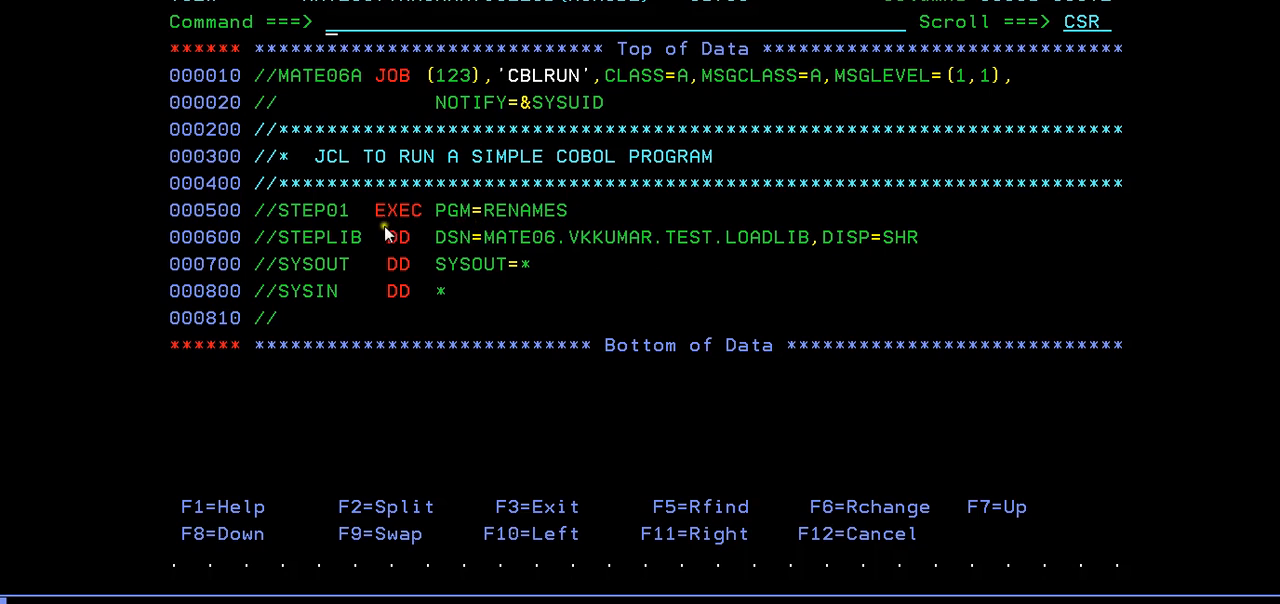
mouse_move(470, 250)
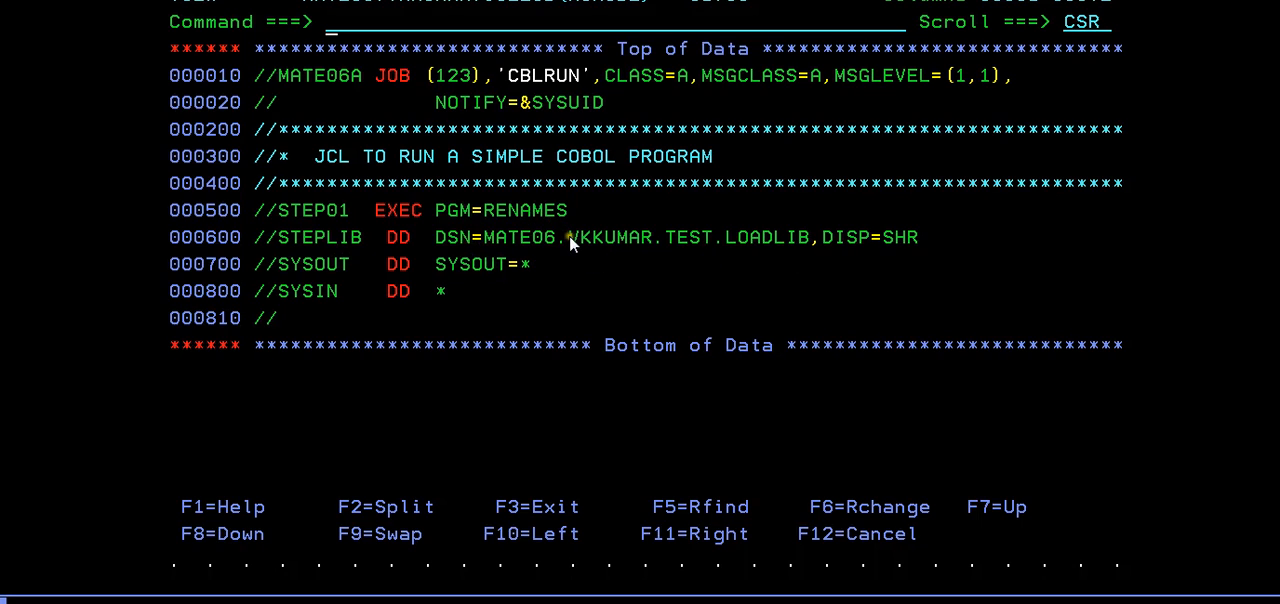
mouse_move(614, 252)
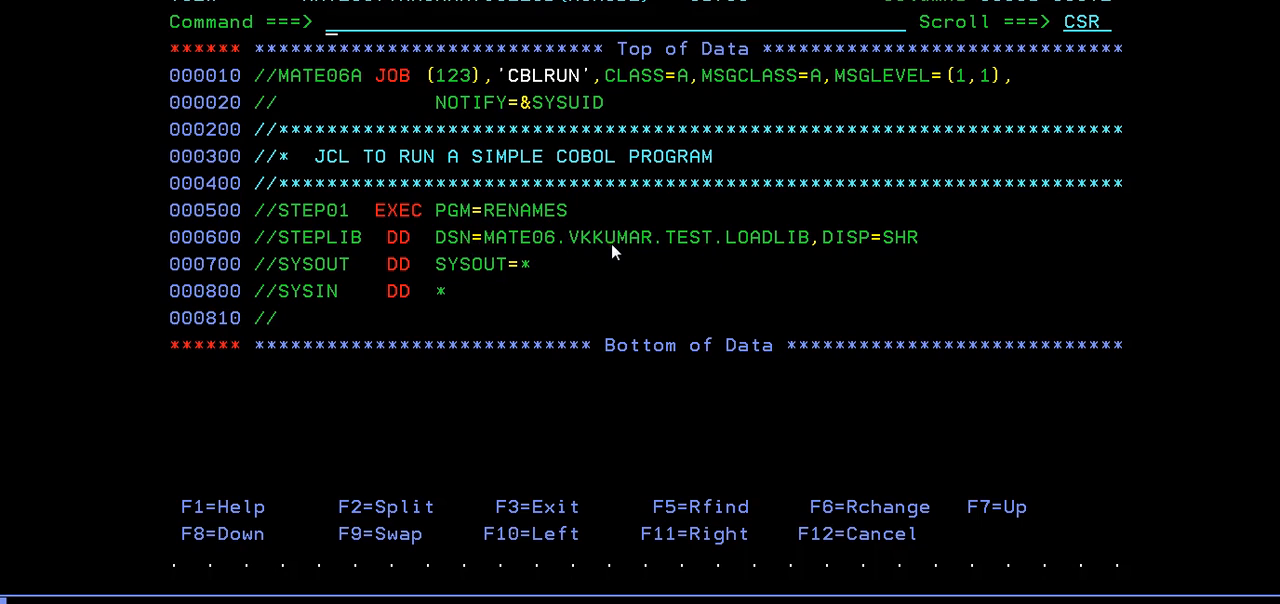
mouse_move(608, 284)
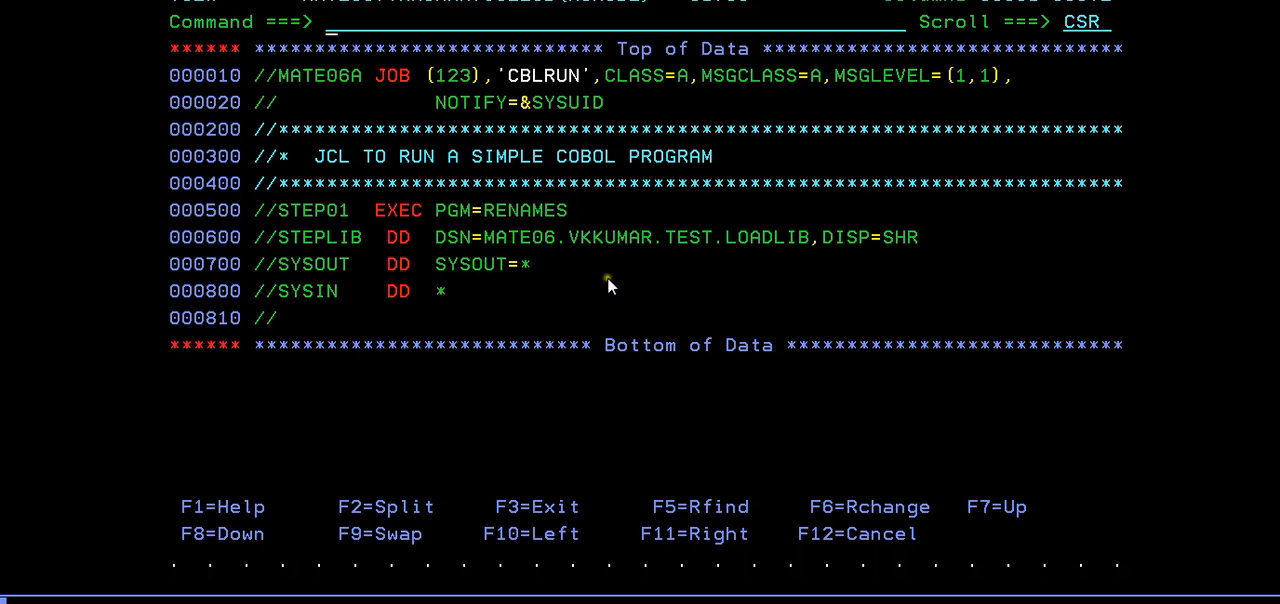
mouse_move(584, 278)
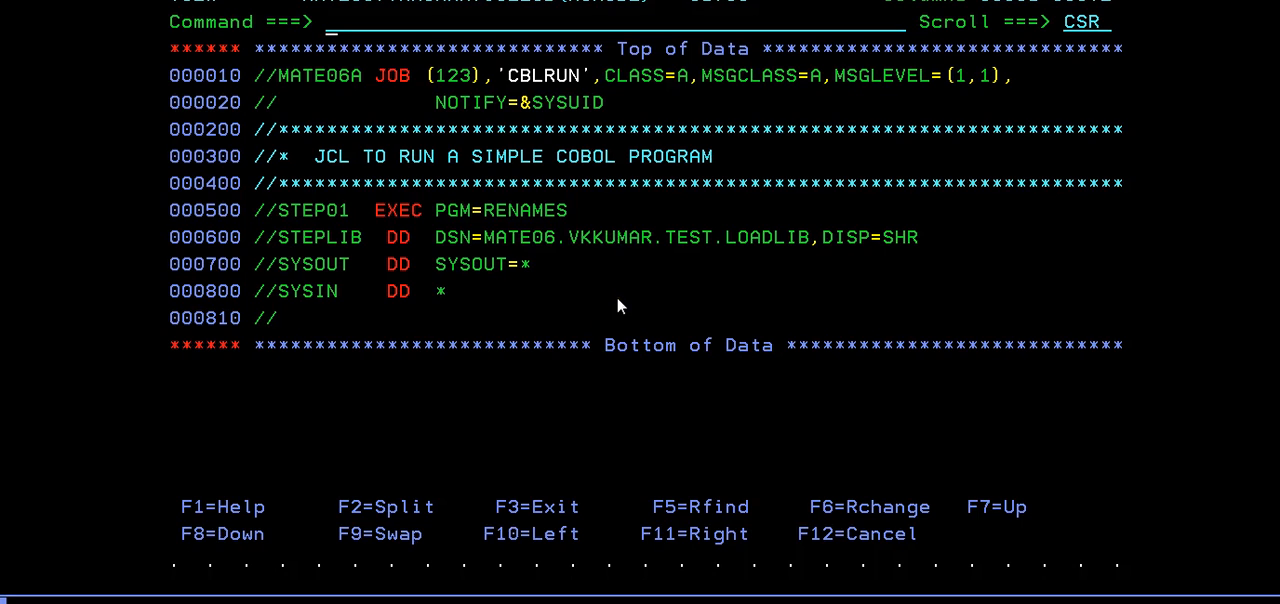
Submit the CBLRUN run job as MATE06A (JOB04338) and clear the submitted message.
type("sub")
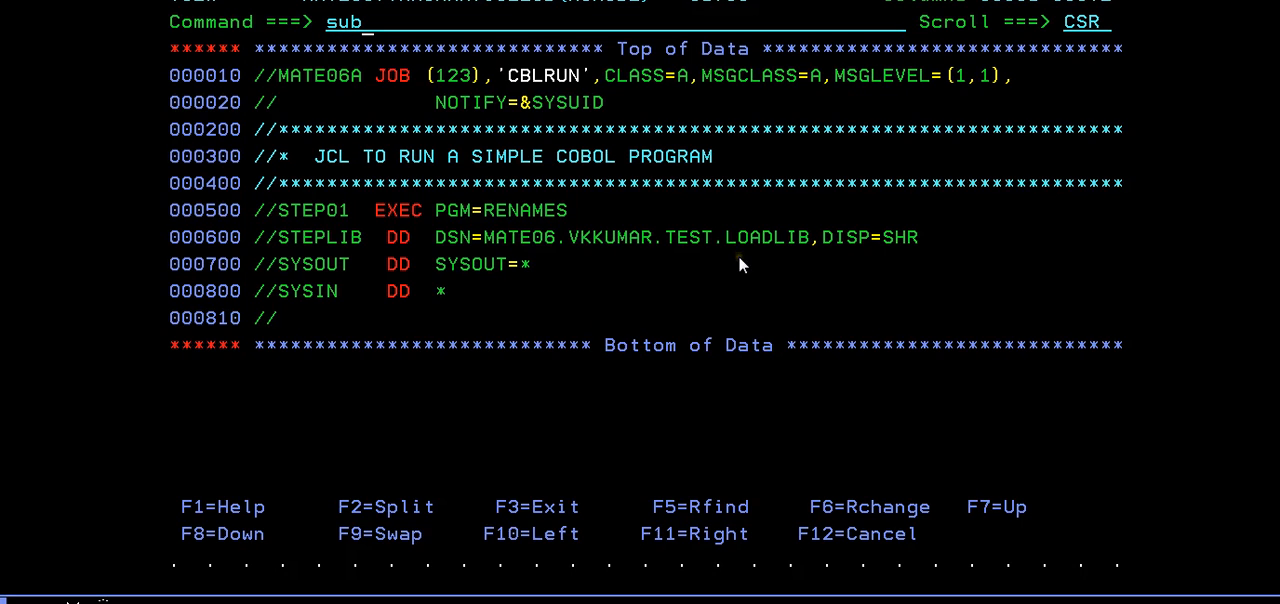
key("Enter")
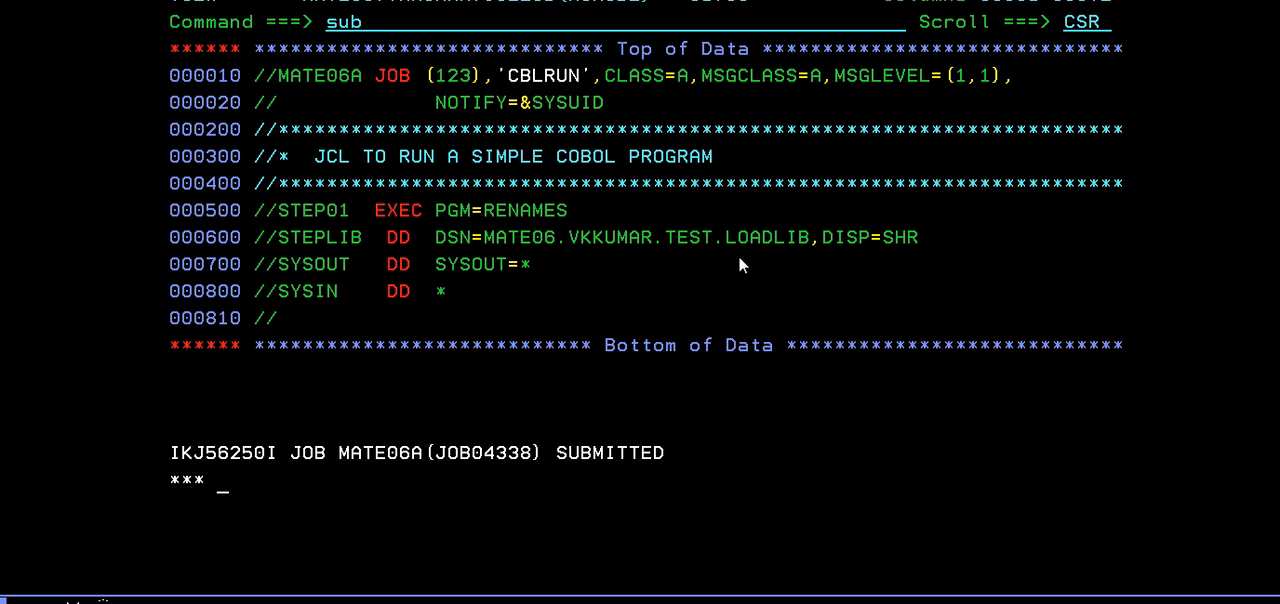
key("Enter")
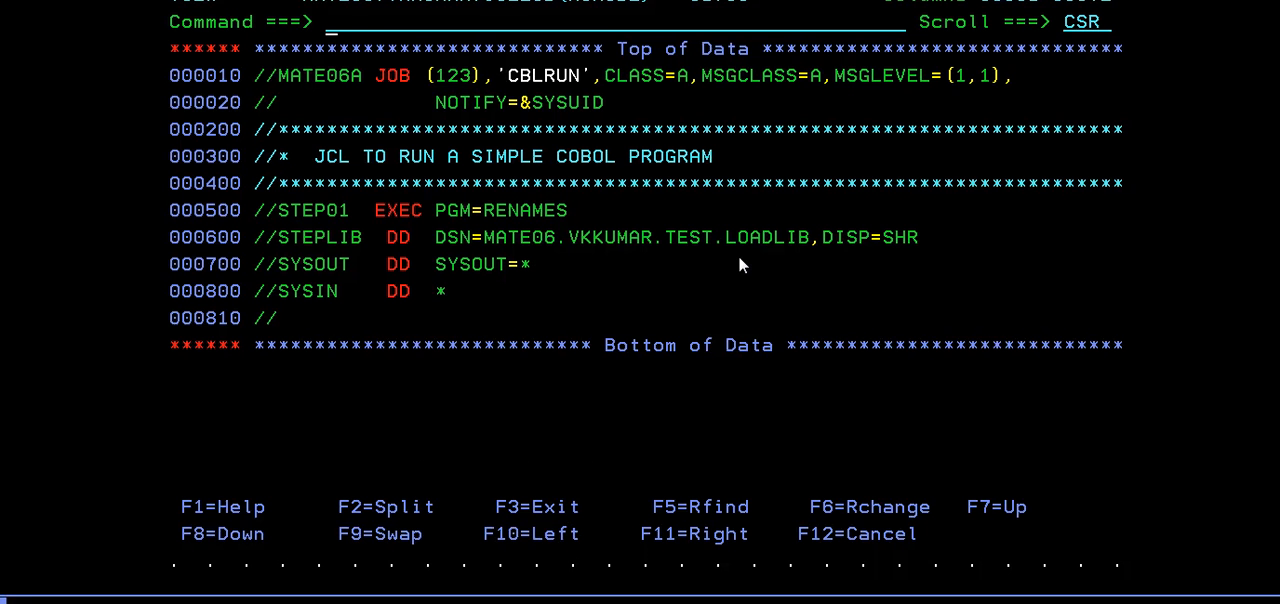
Start a new SDSF session with START S;ST to check the job status.
type("start s;st")
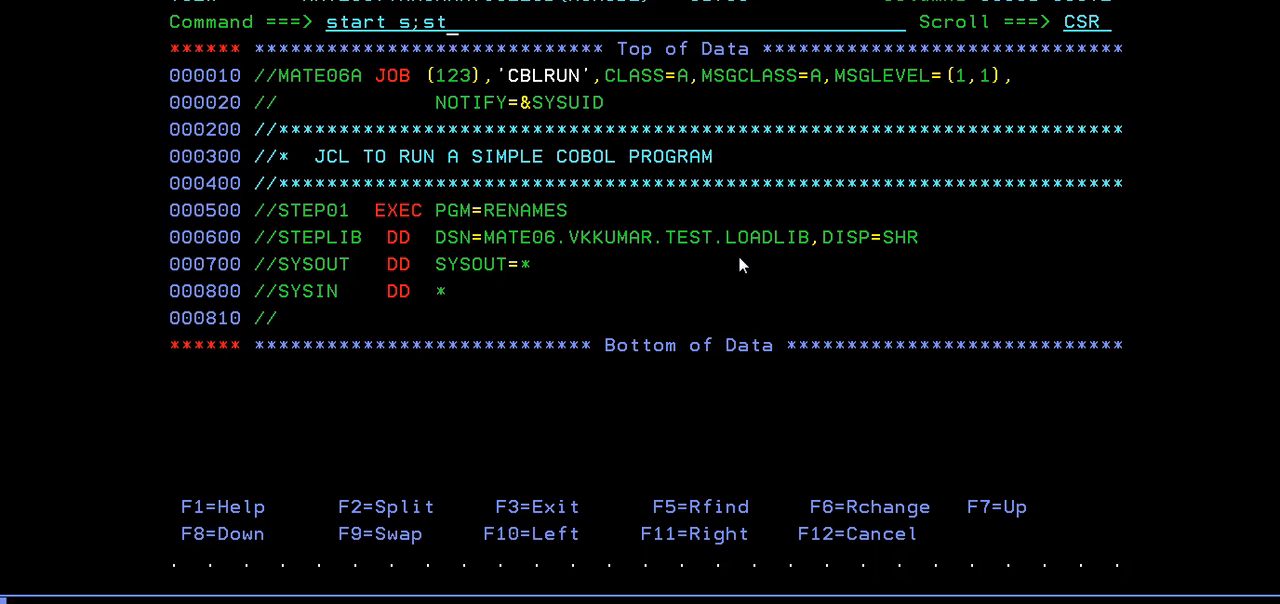
key("Enter")
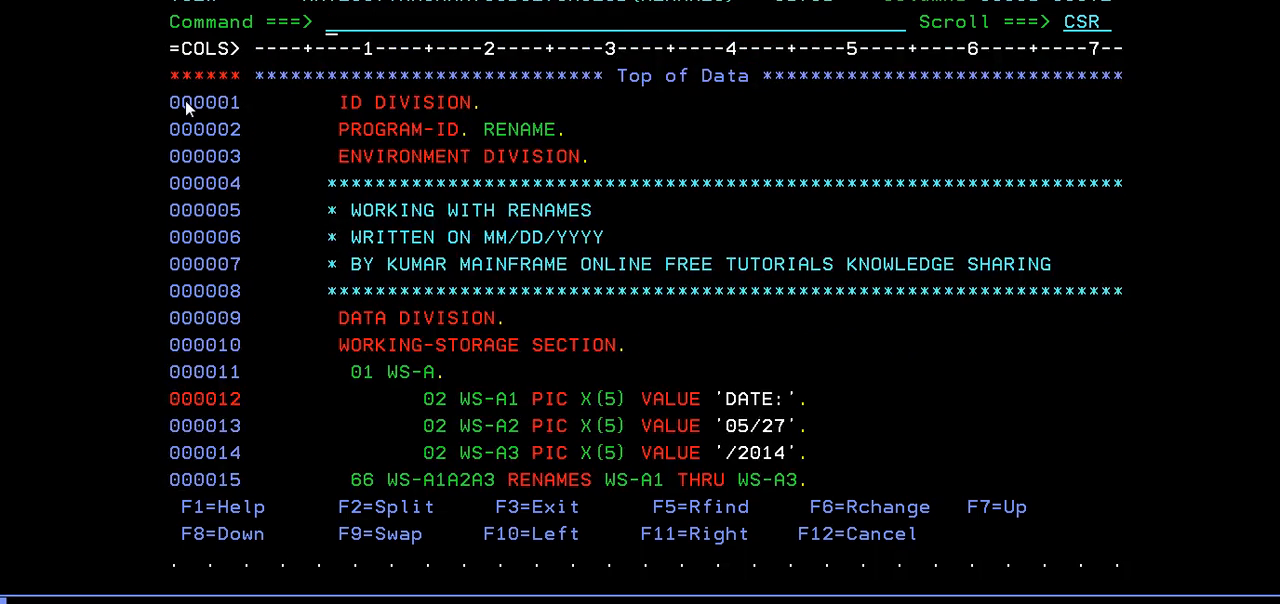
Scroll the RENAMES source down to the DISPLAY statements and STOP RUN.
scroll("down", 3)
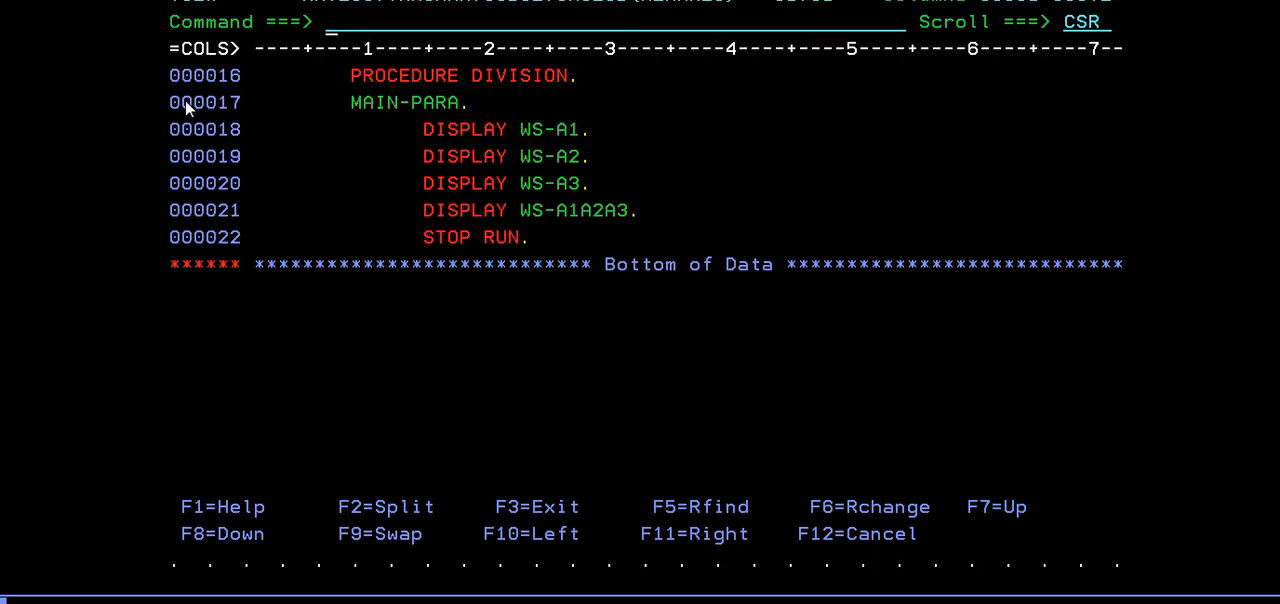
mouse_move(576, 162)
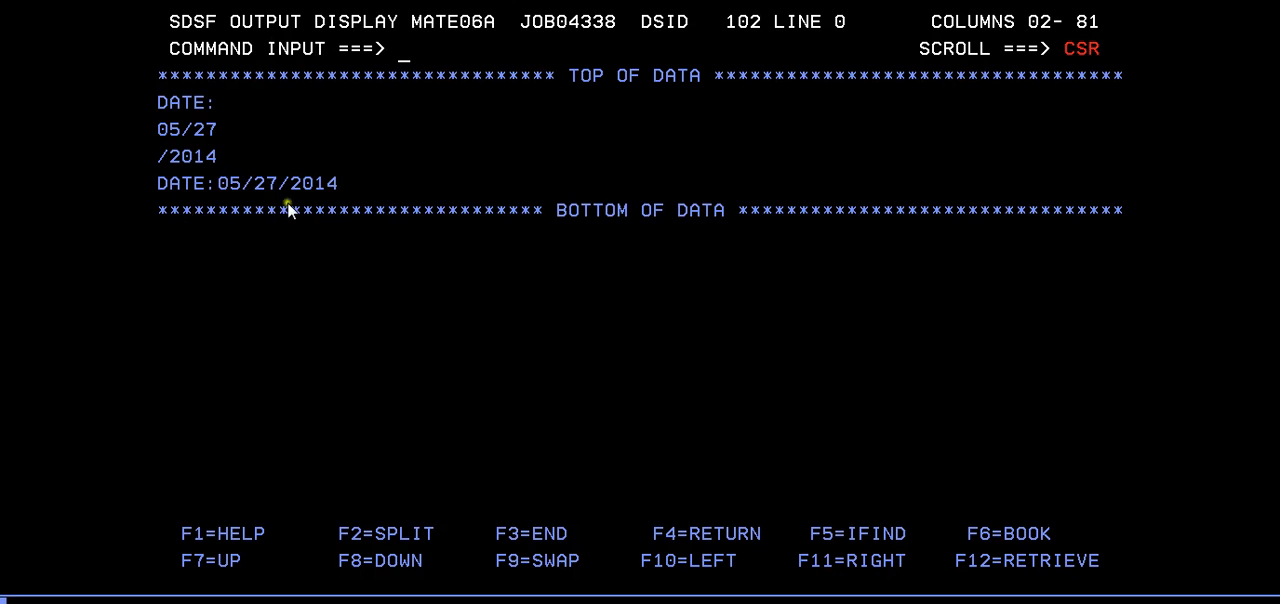
mouse_move(308, 234)
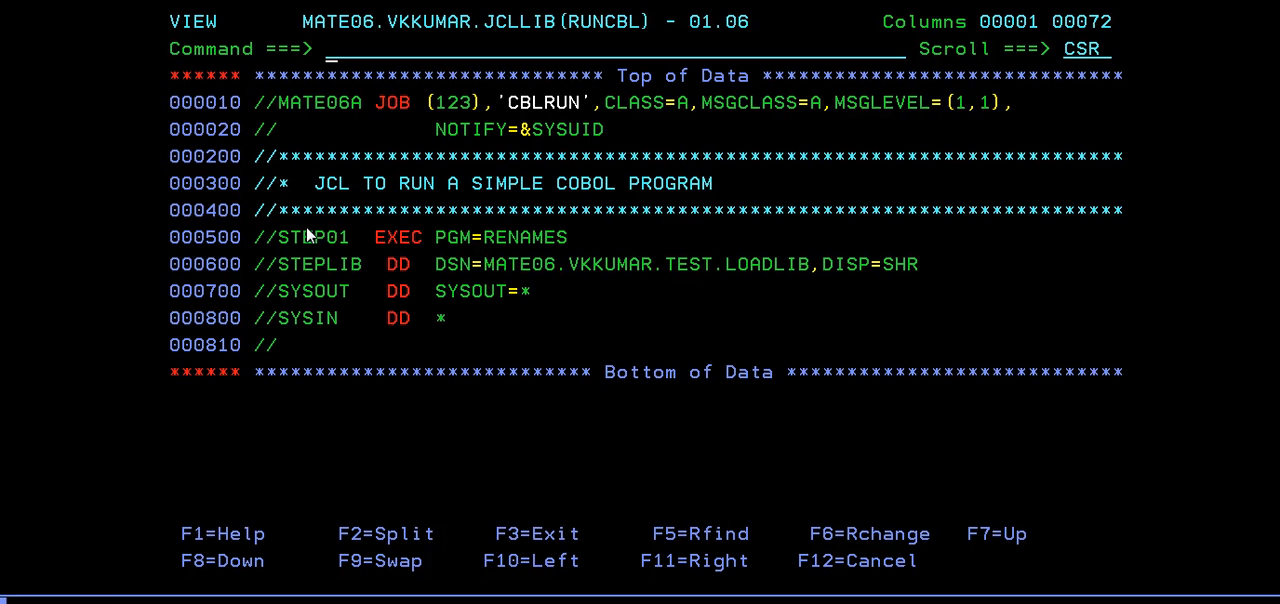
type("2")
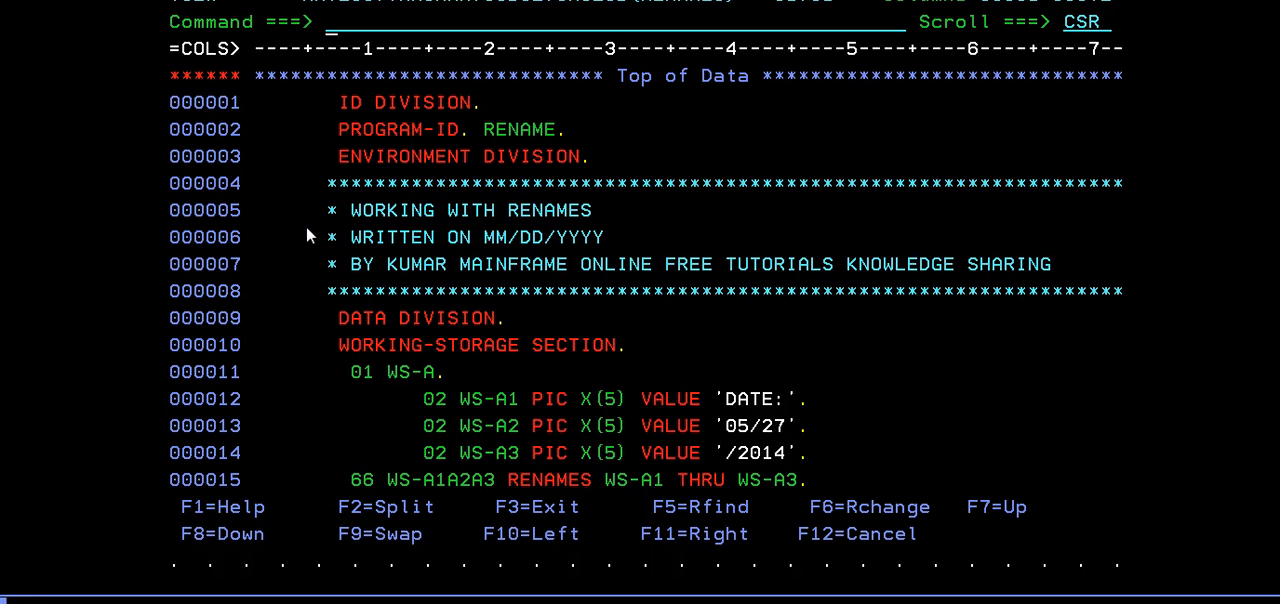
mouse_move(316, 284)
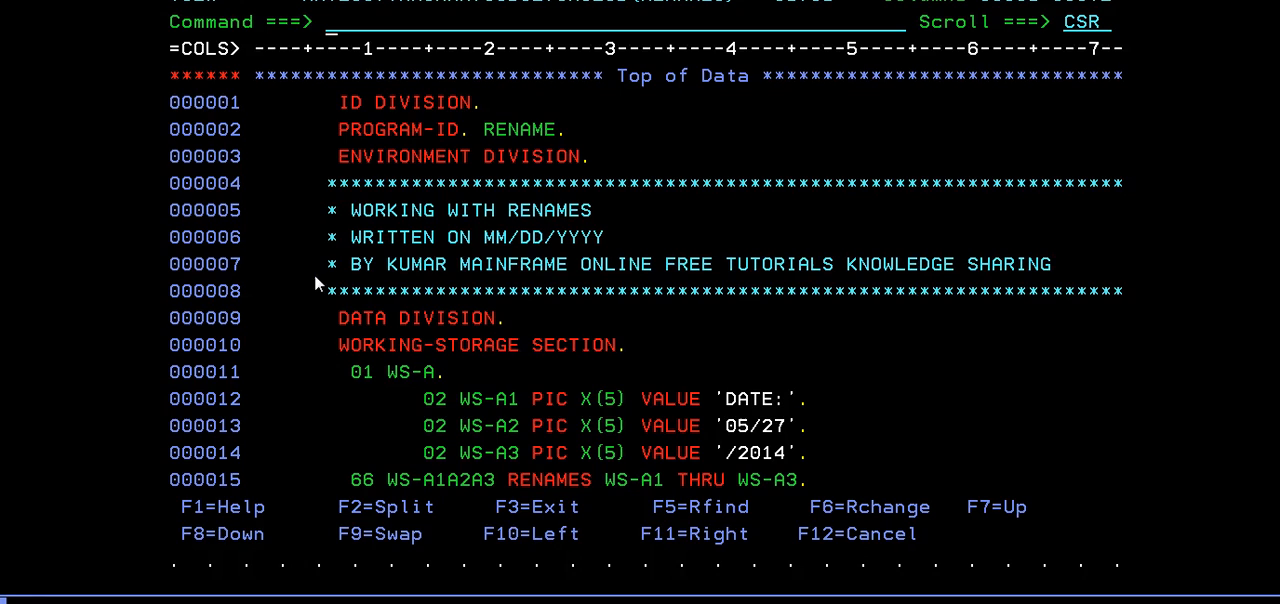
mouse_move(618, 468)
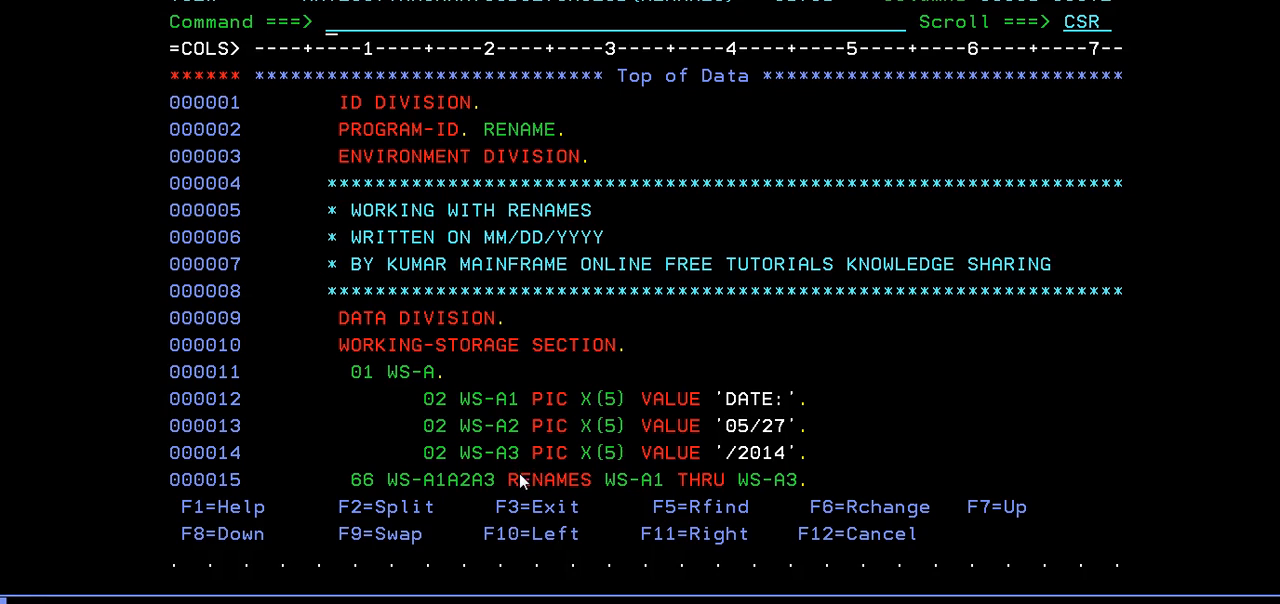
mouse_move(512, 452)
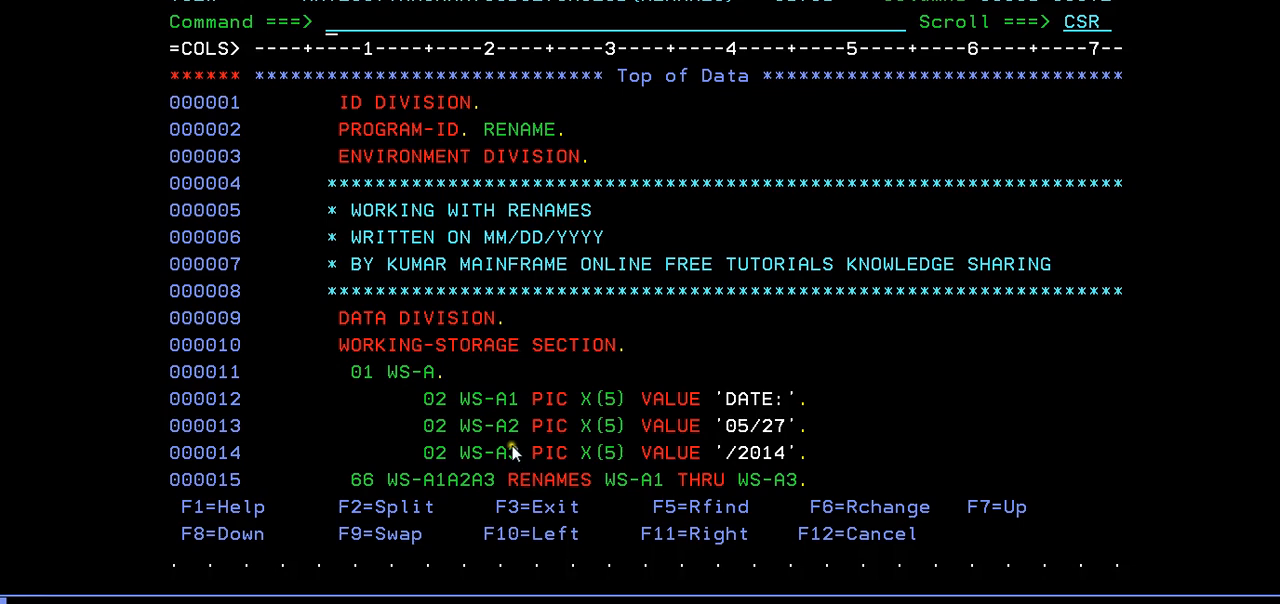
mouse_move(510, 450)
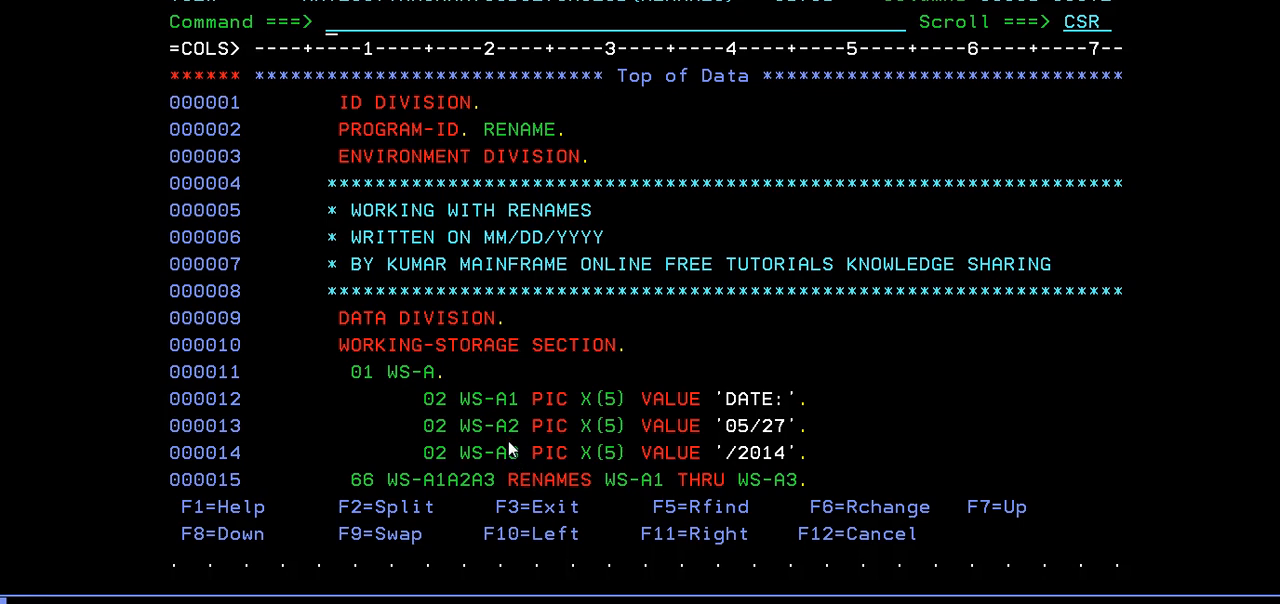
type("1")
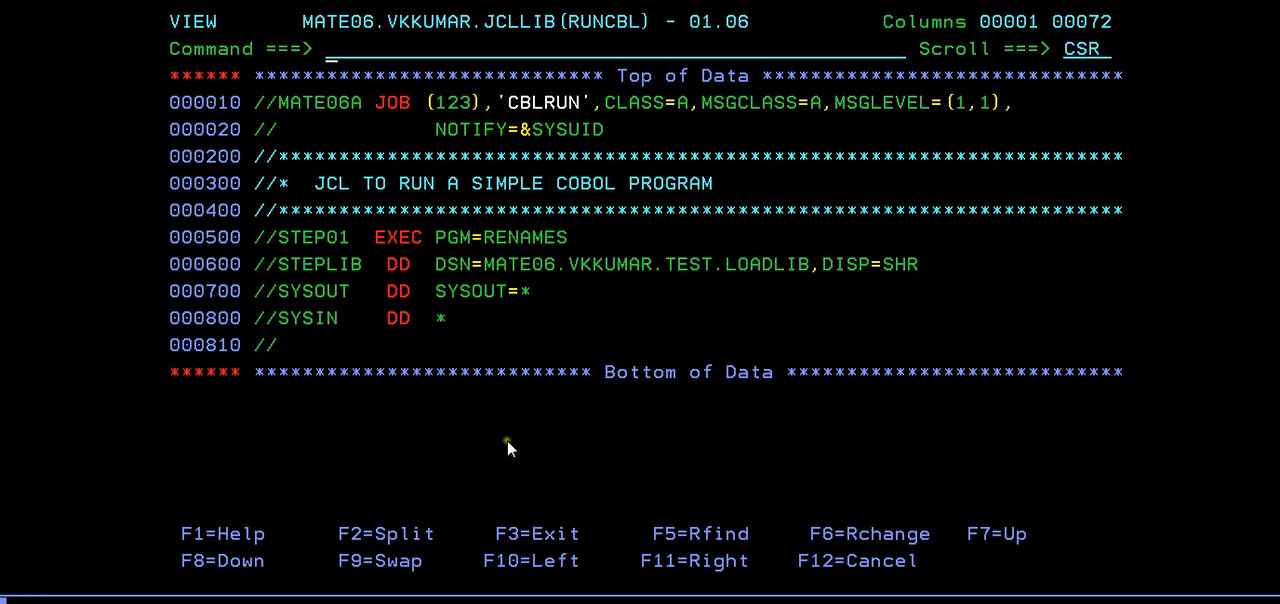
mouse_move(512, 256)
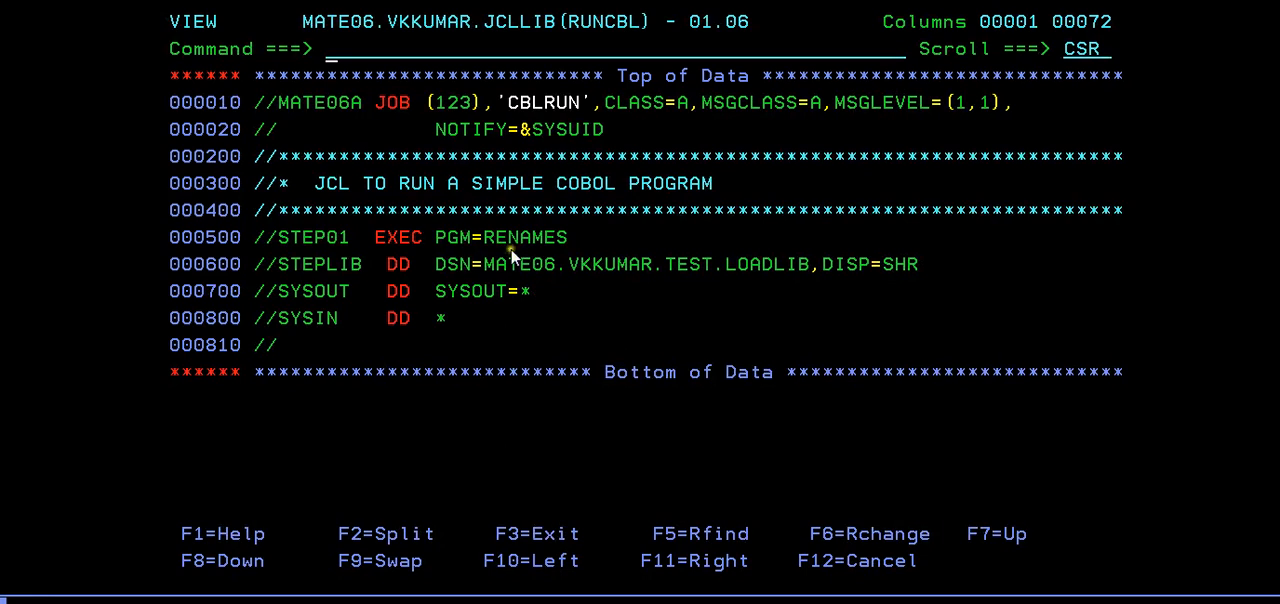
mouse_move(596, 296)
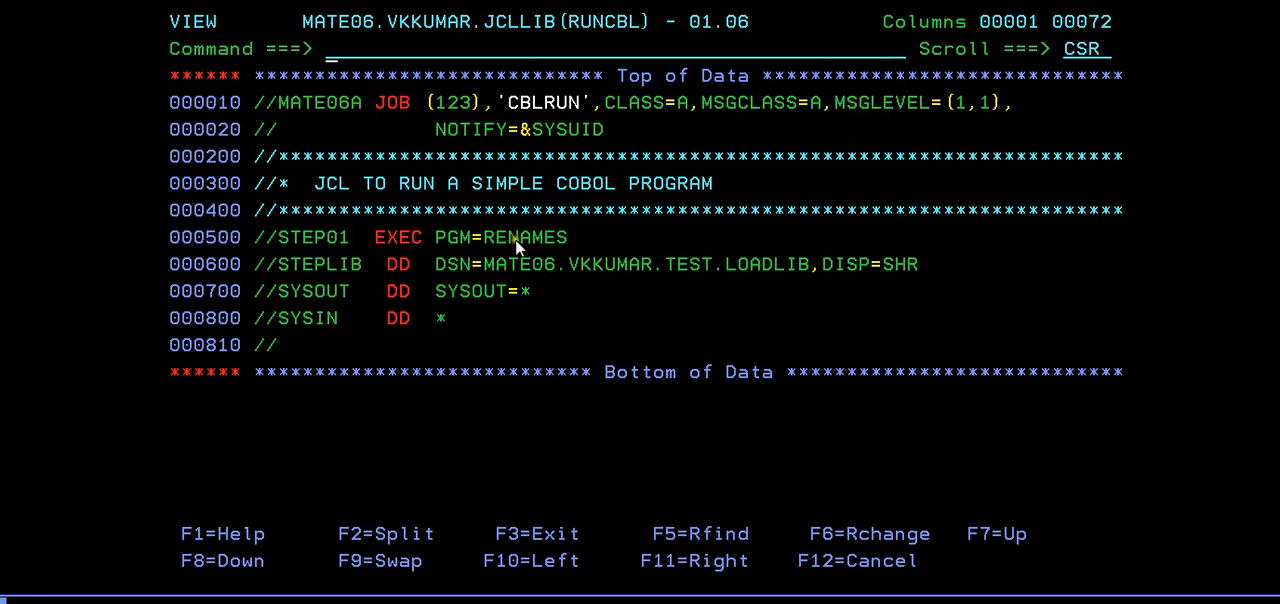
Change PGM=RENAMES to PGM=RENAM, submit the job as JOB04339 and start SDSF.
key("BackSpace")
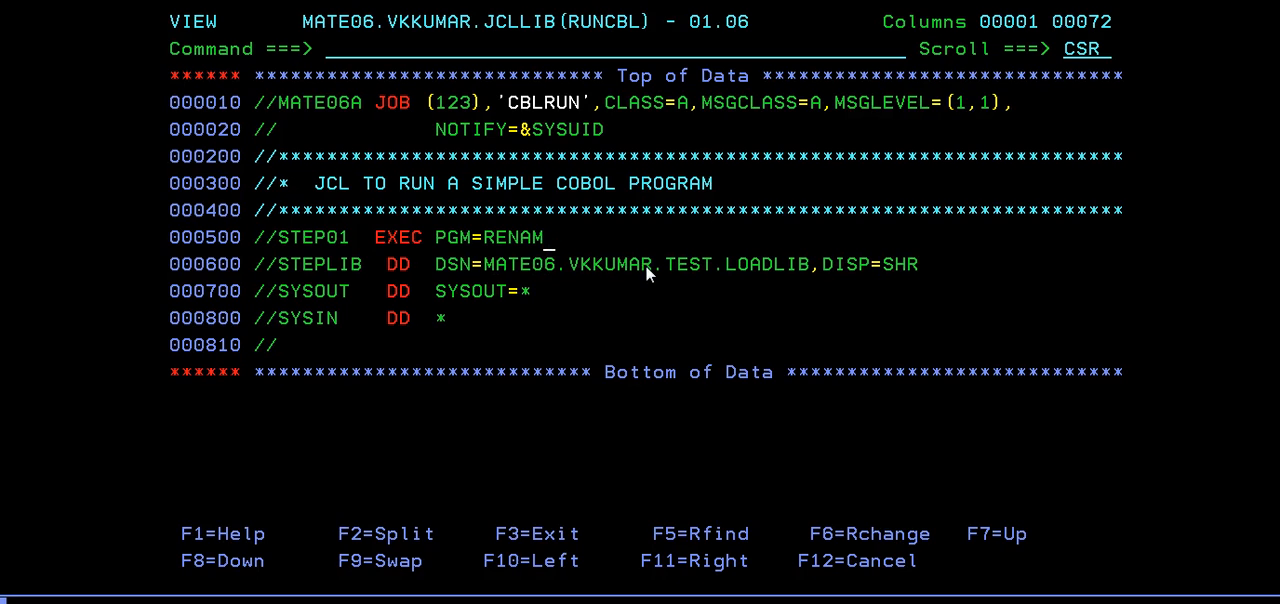
mouse_move(498, 258)
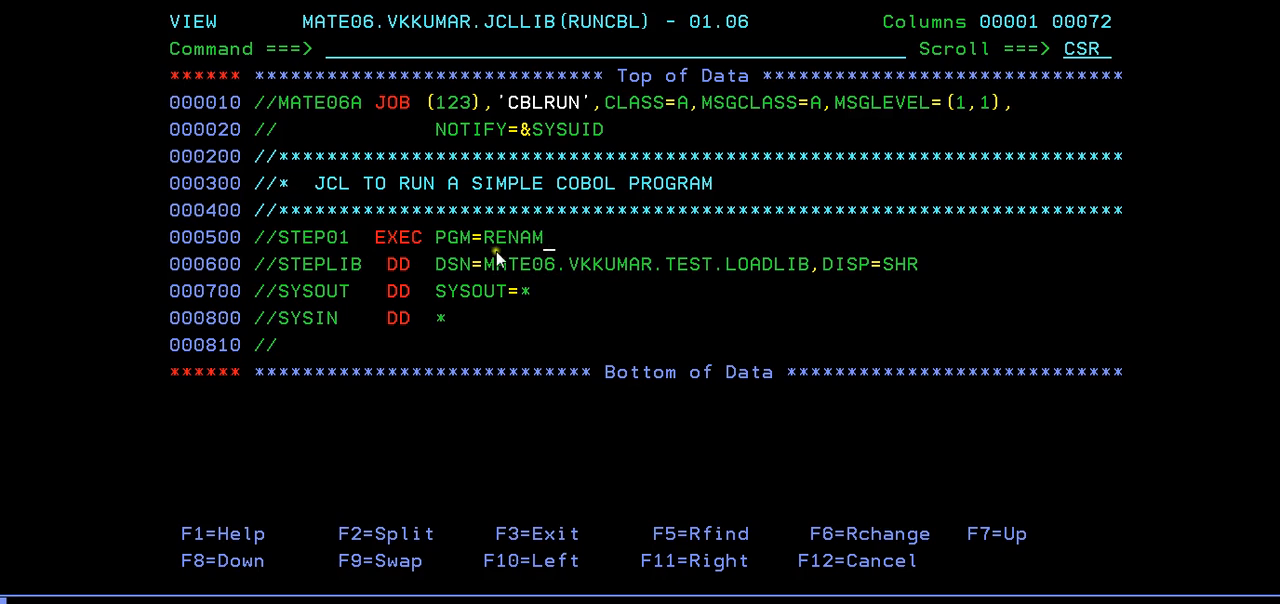
mouse_move(588, 290)
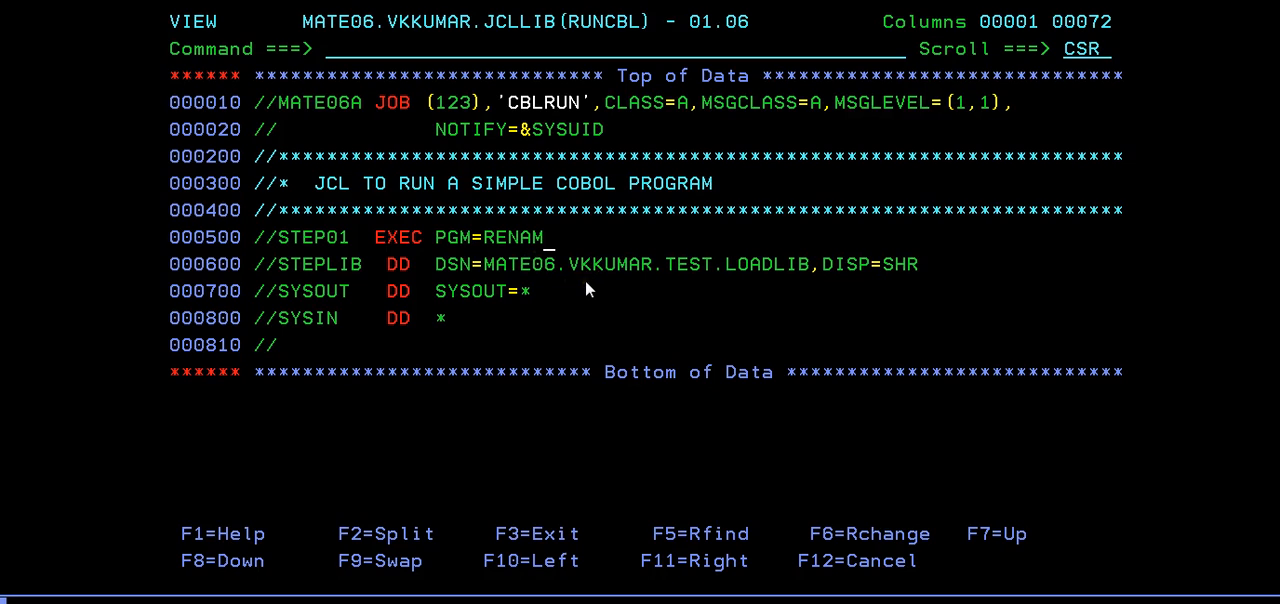
type("s")
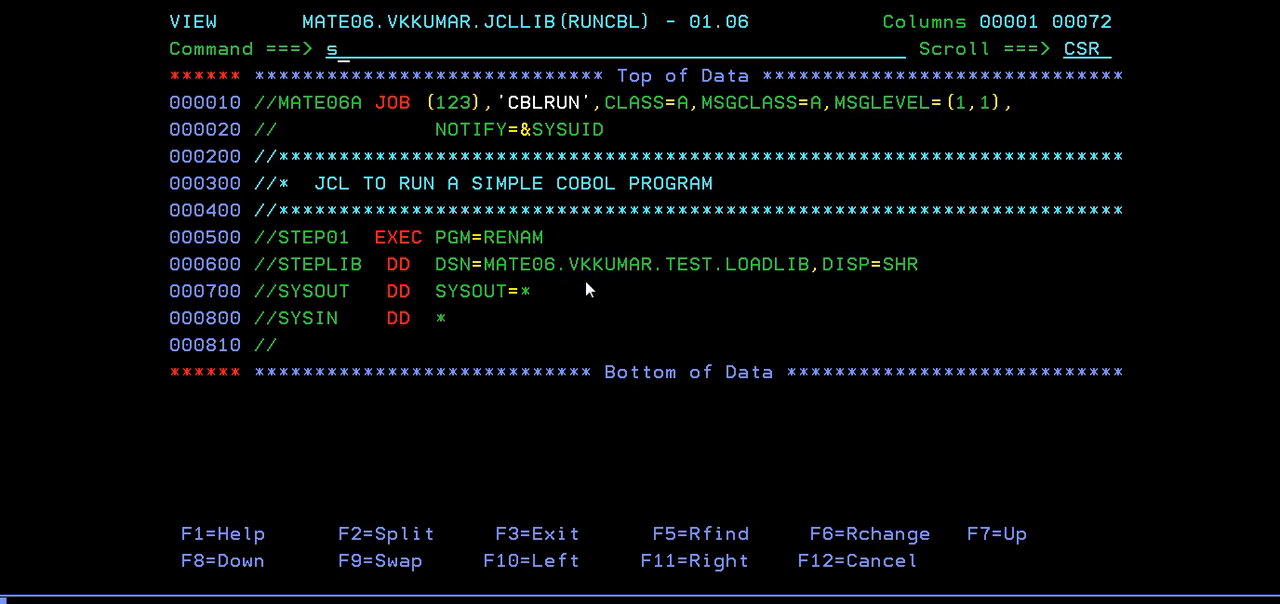
type("ub")
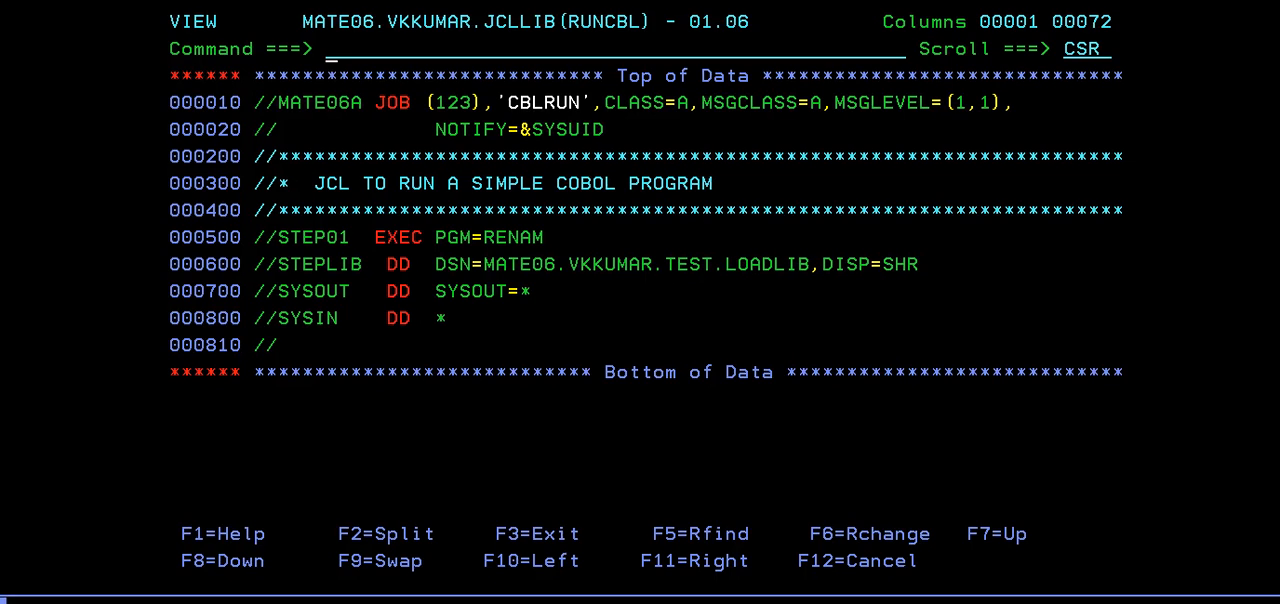
mouse_move(438, 258)
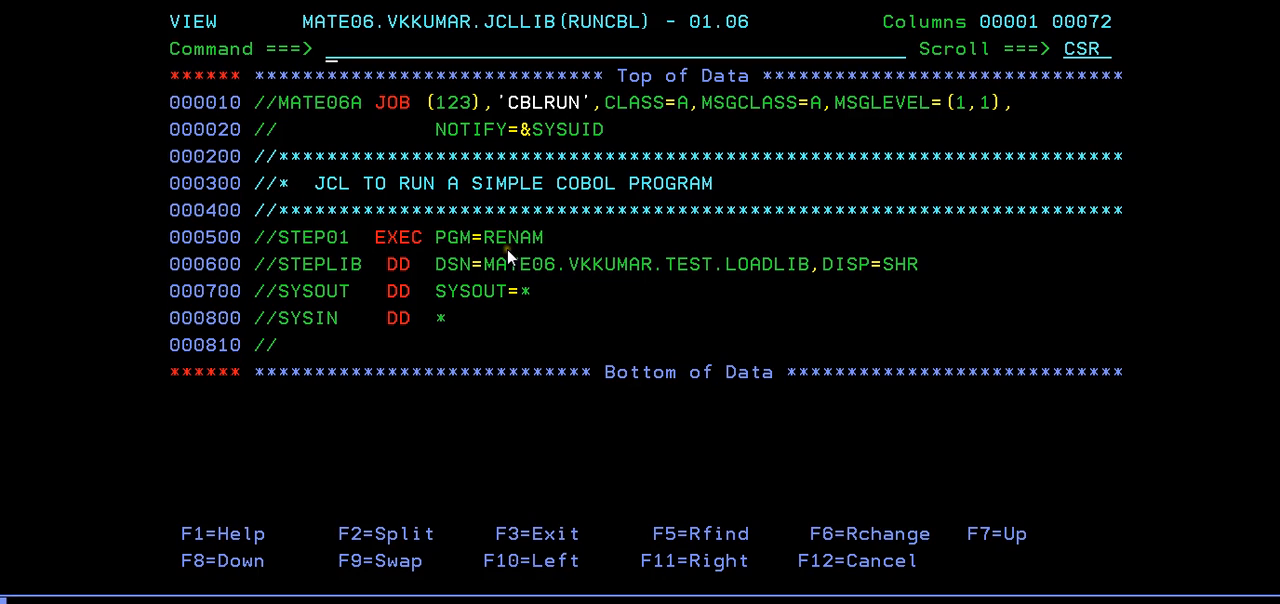
mouse_move(736, 296)
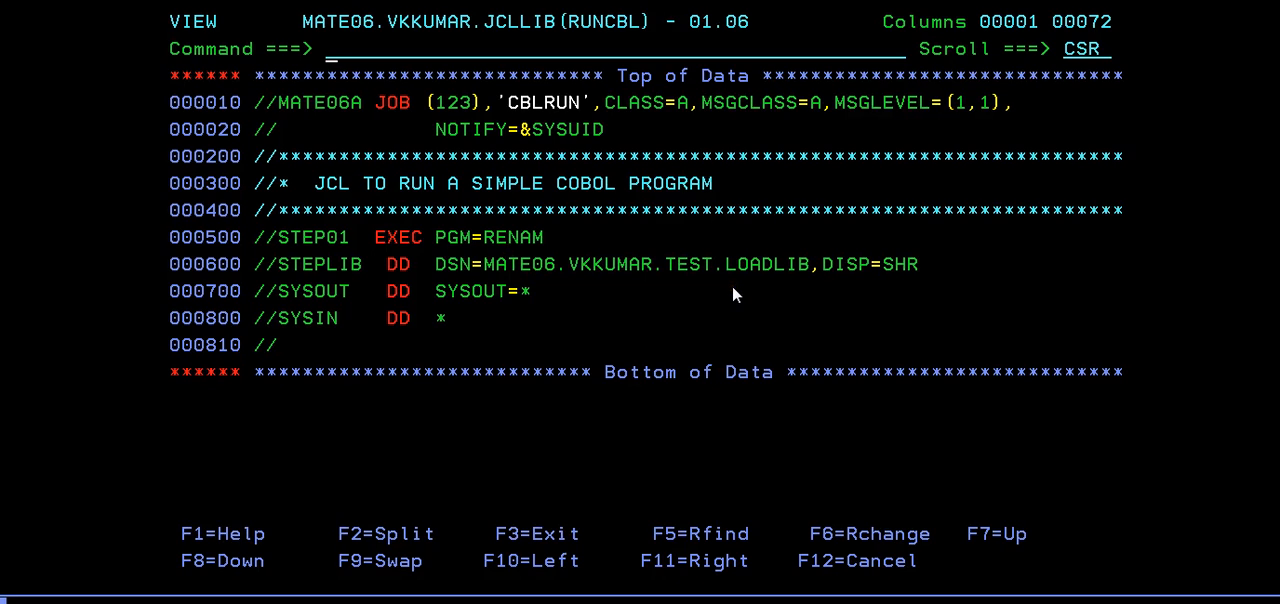
mouse_move(630, 304)
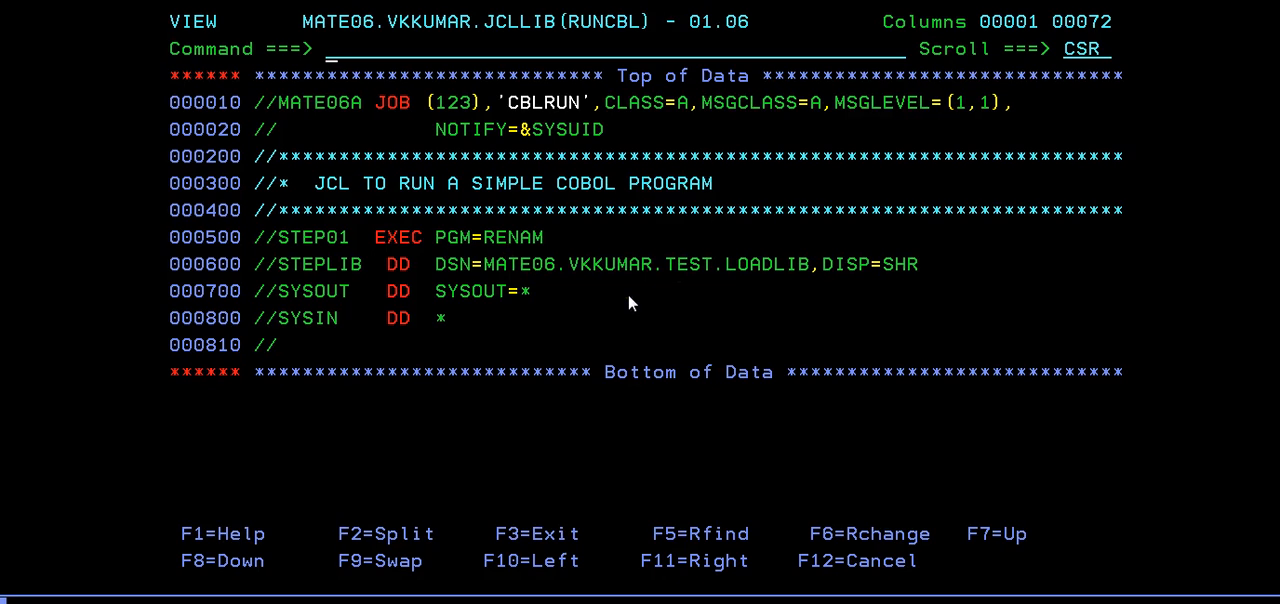
type("start s")
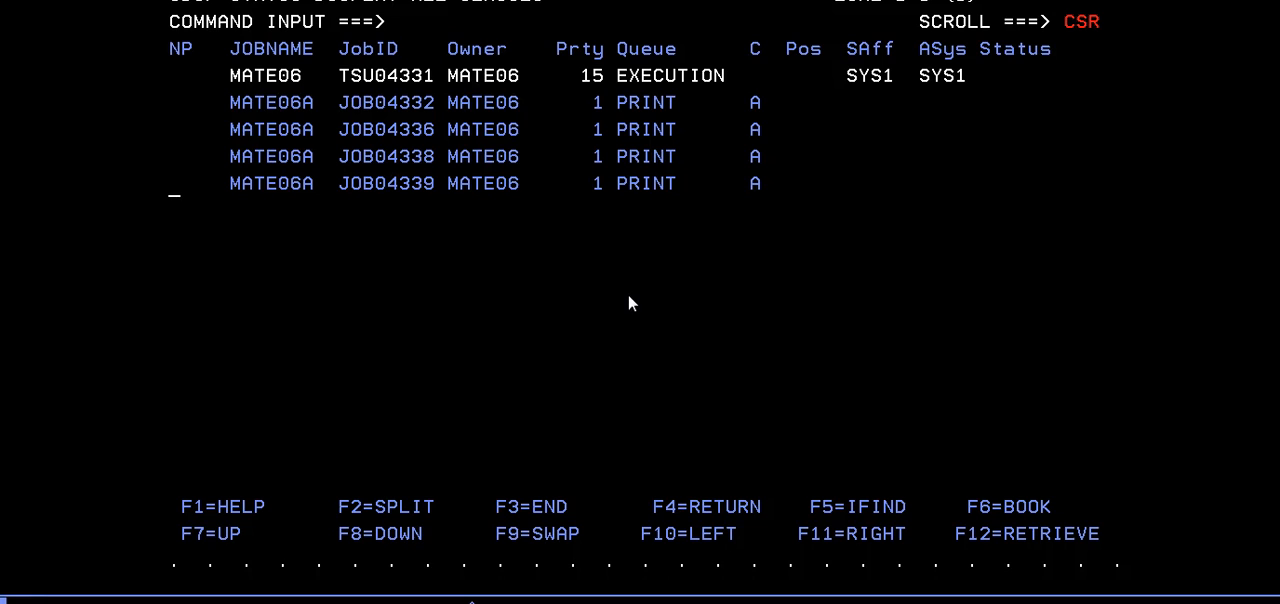
type("?")
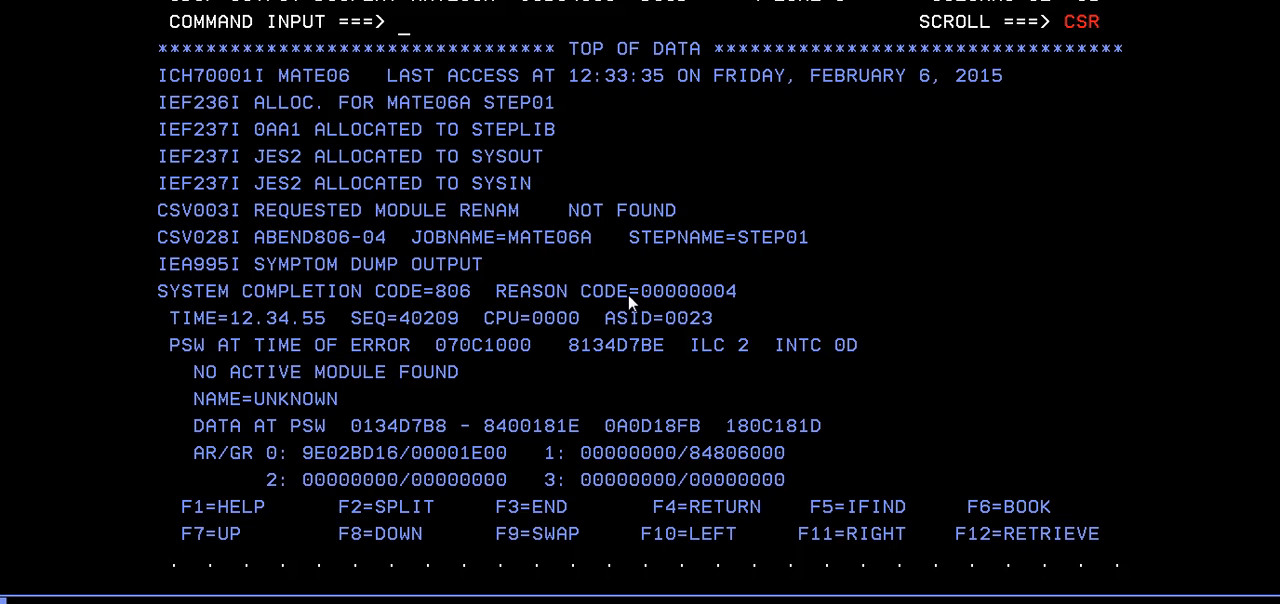
mouse_move(588, 276)
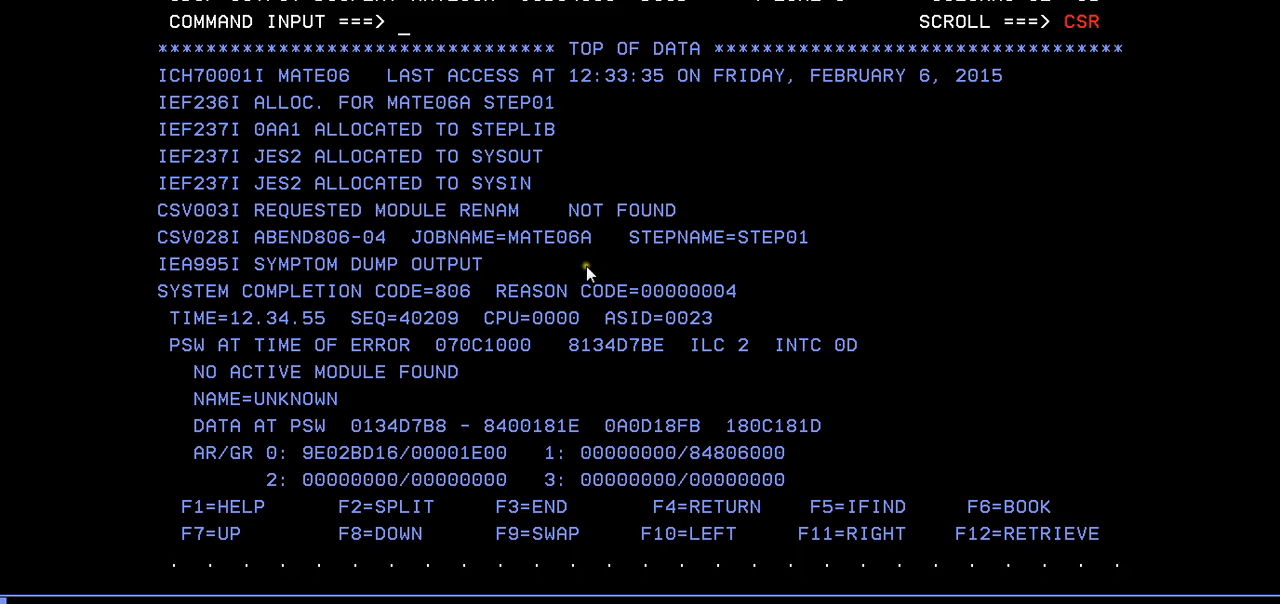
mouse_move(418, 238)
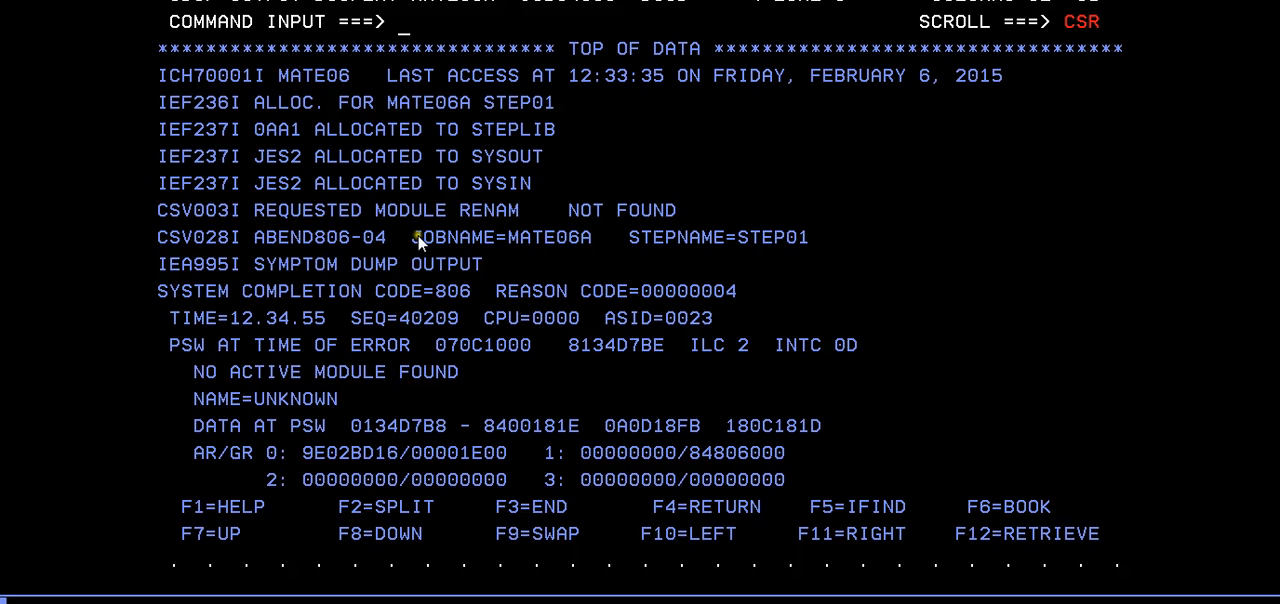
mouse_move(516, 252)
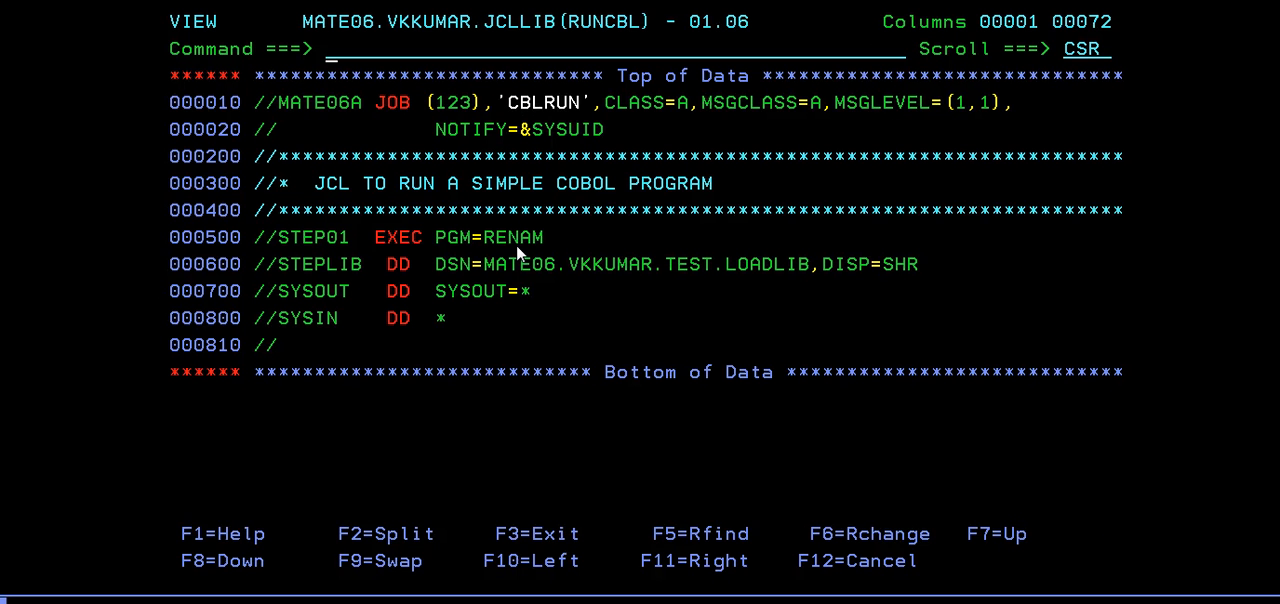
Restore PGM=RENAMES and resubmit the RUNCBL job as MATE06A (JOB04340).
type("e")
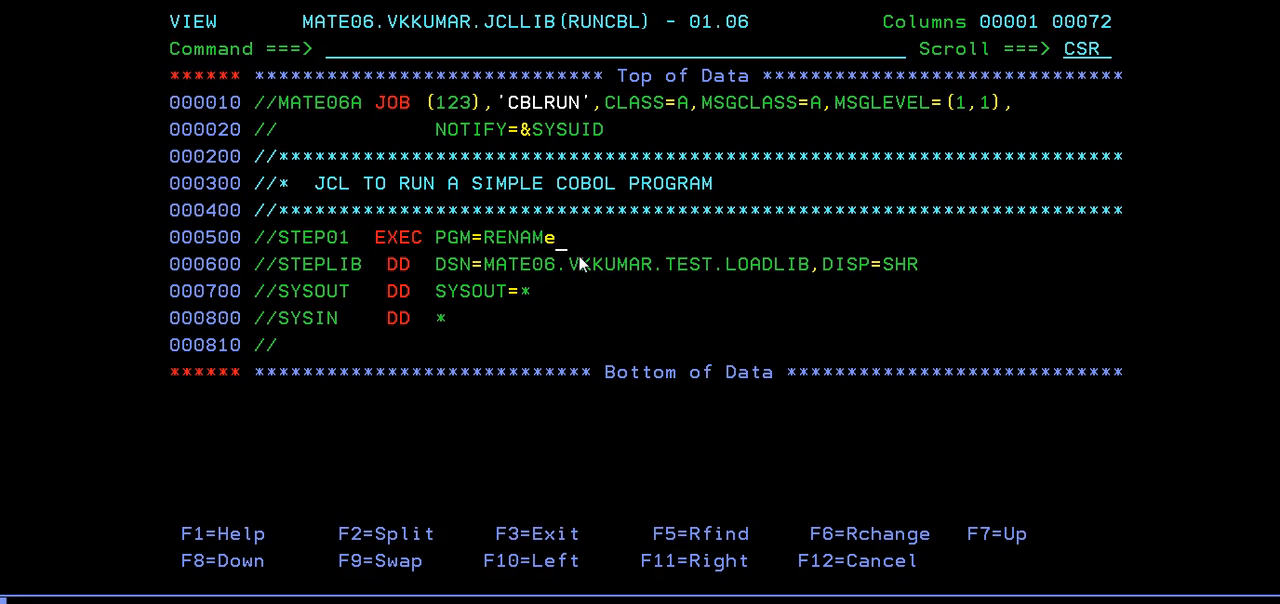
type("S")
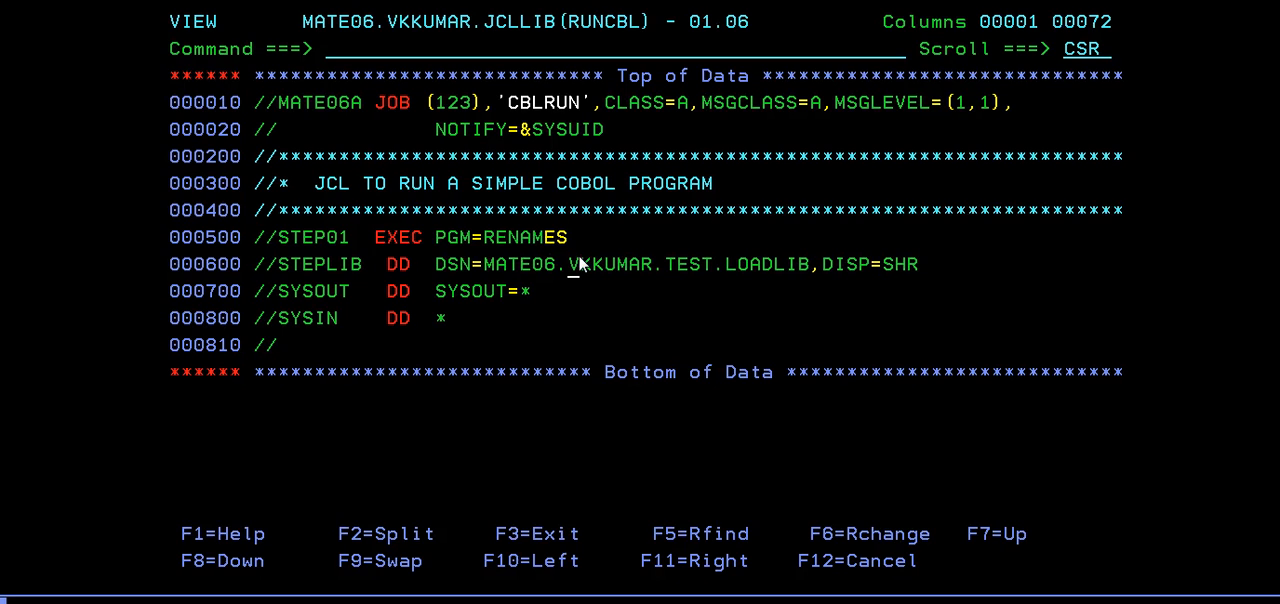
type("SUB")
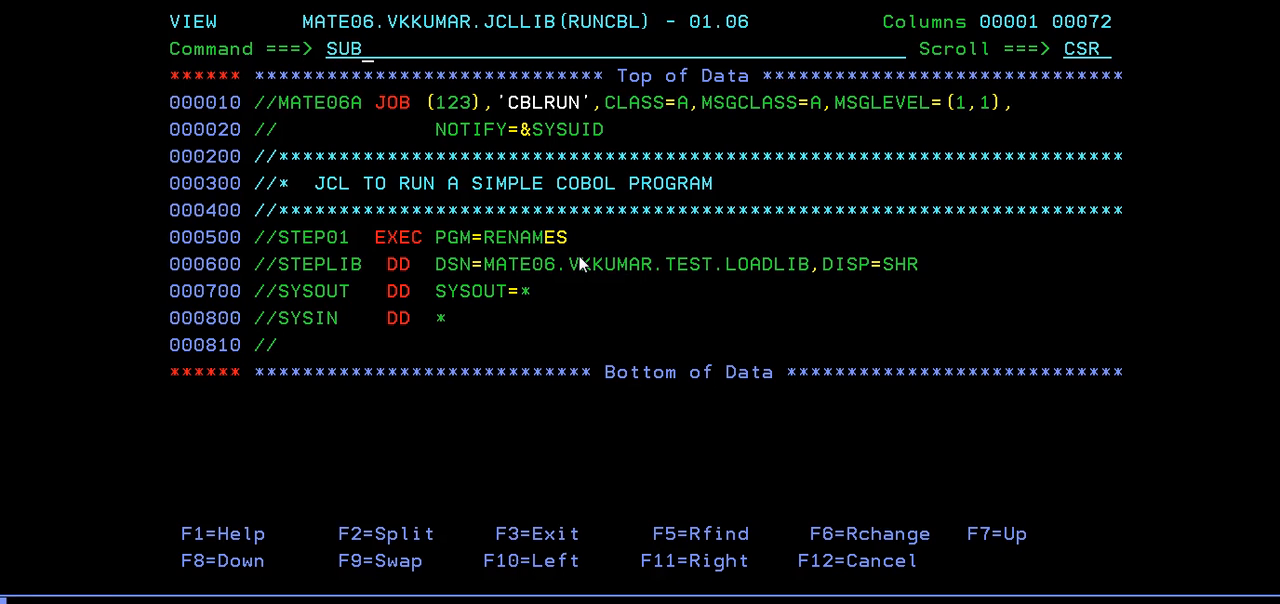
key("Enter")
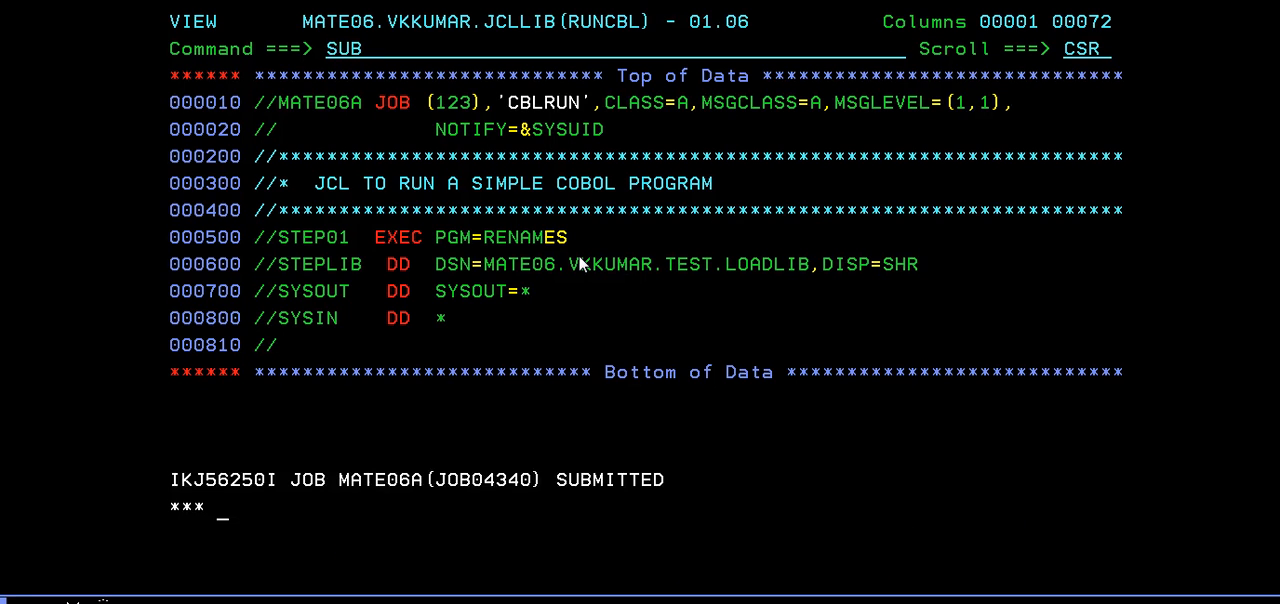
key("Enter")
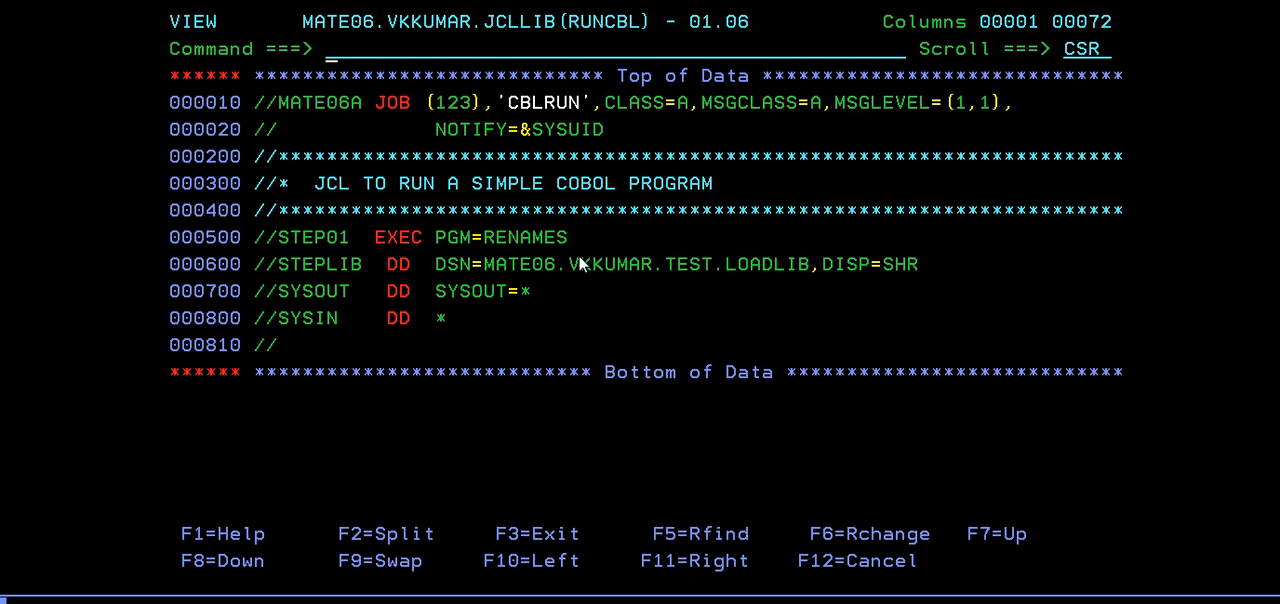
mouse_move(276, 88)
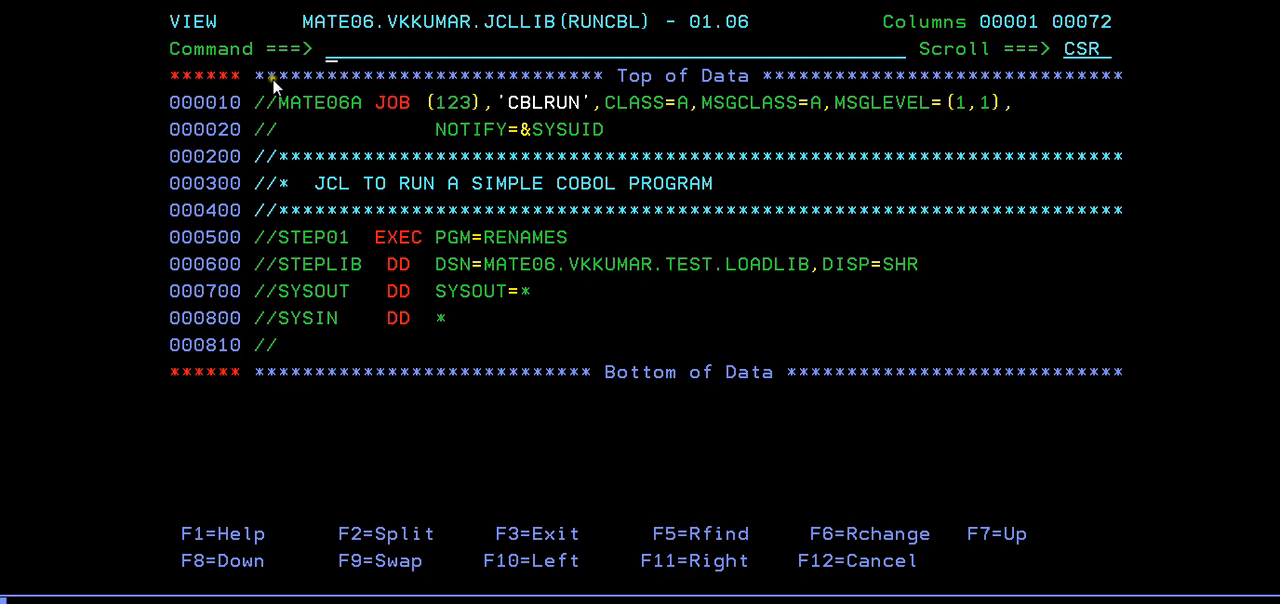